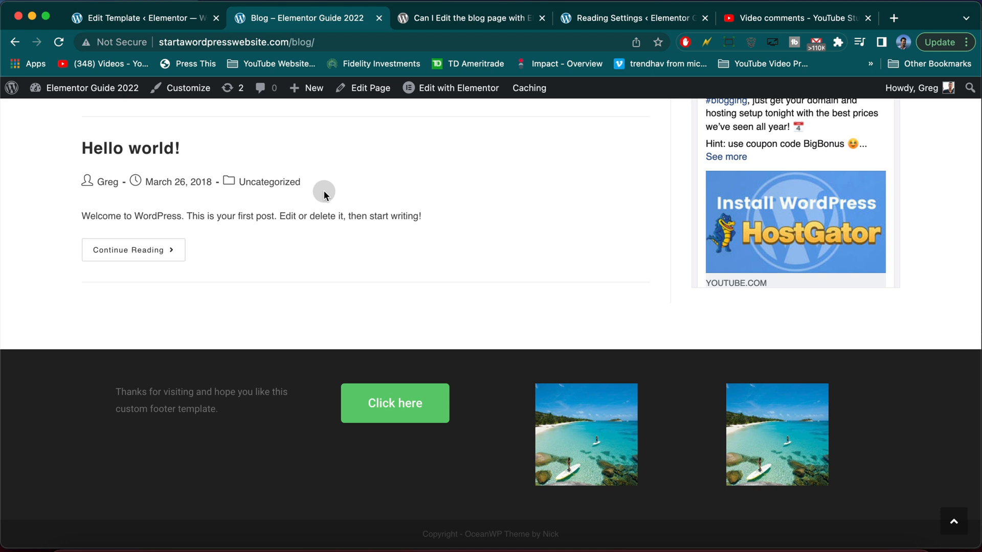
mouse_move(252, 42)
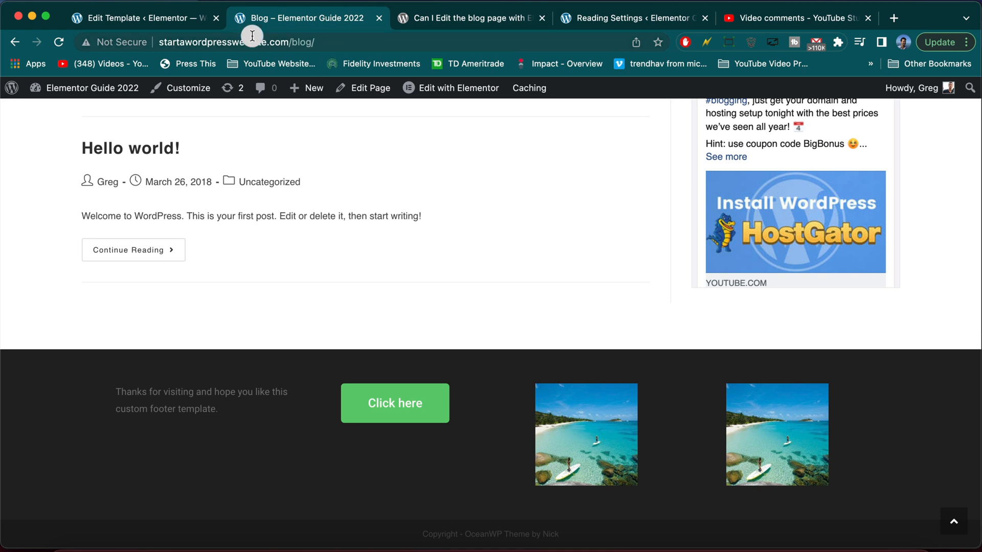
- Switch to the YouTube Studio comments showing viewer questions about the footer
left_click(796, 18)
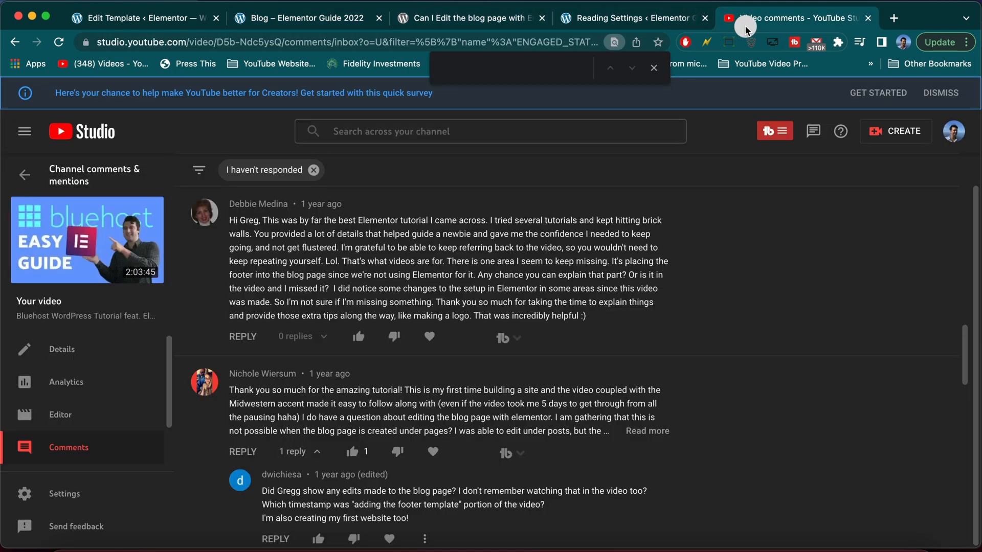
mouse_move(354, 281)
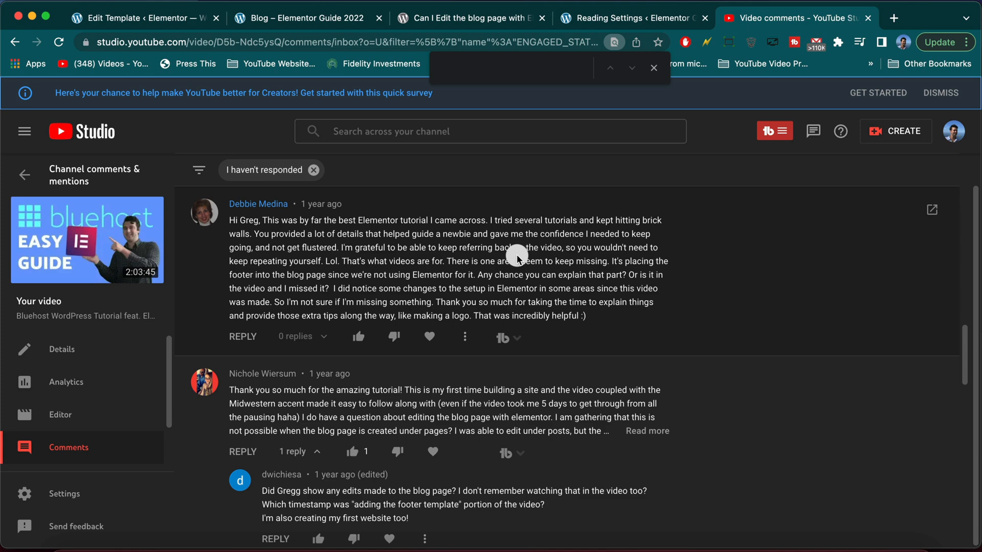
mouse_move(438, 103)
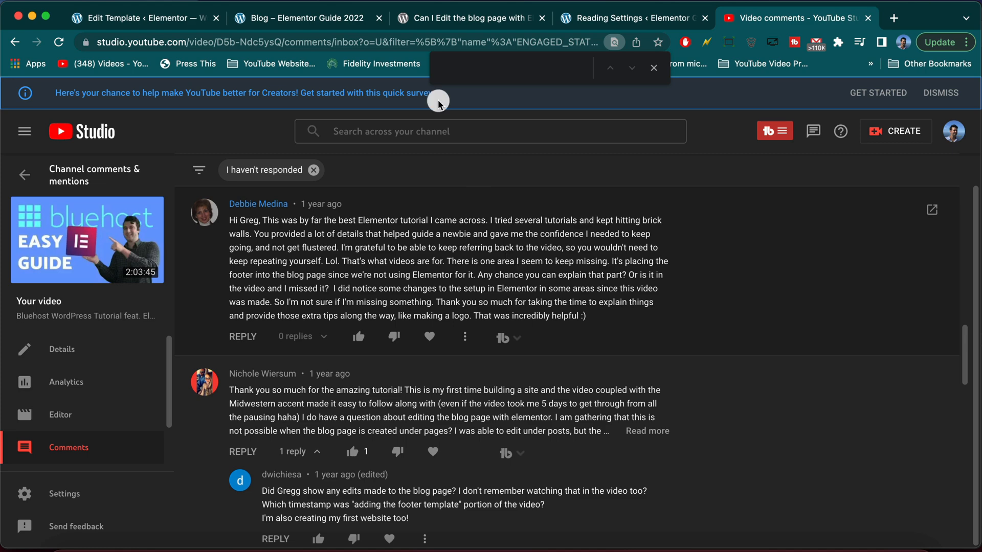
- Return to the live blog page and scroll to its custom footer with text, button and images
left_click(911, 17)
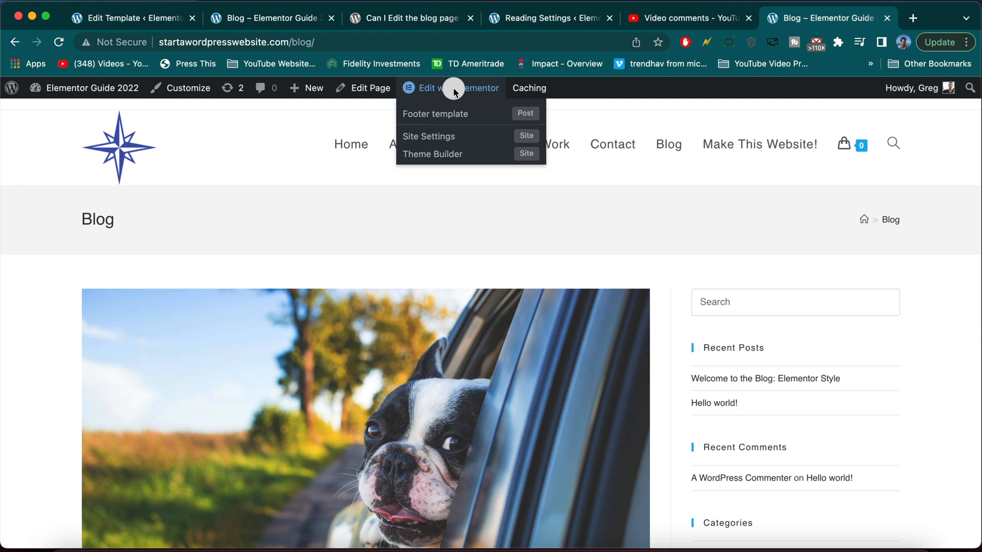
mouse_move(439, 114)
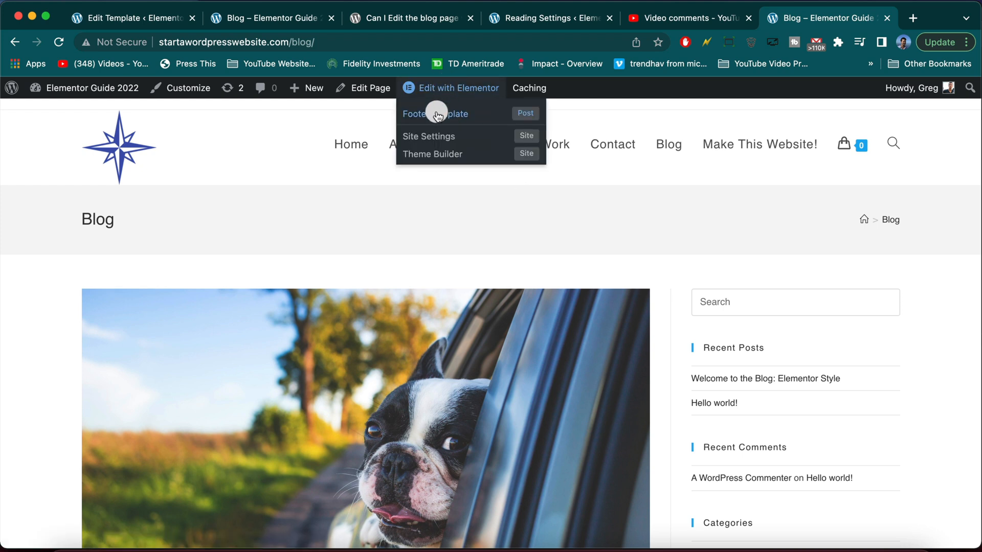
mouse_move(436, 114)
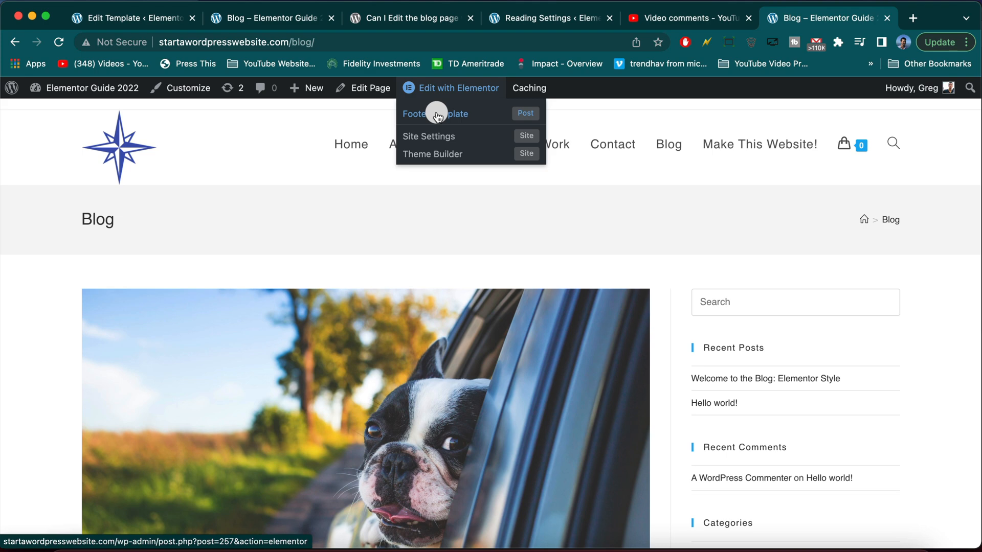
scroll("down", 3)
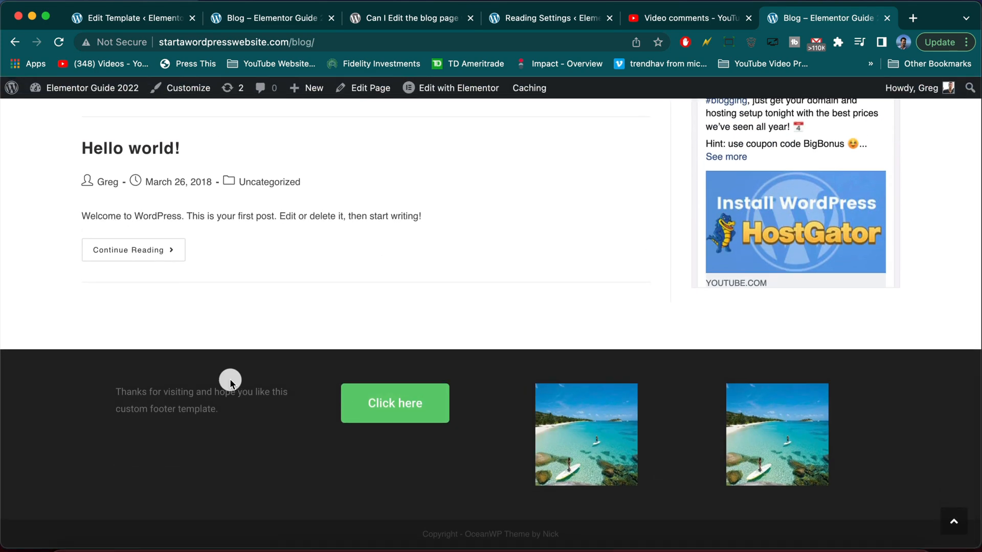
mouse_move(563, 465)
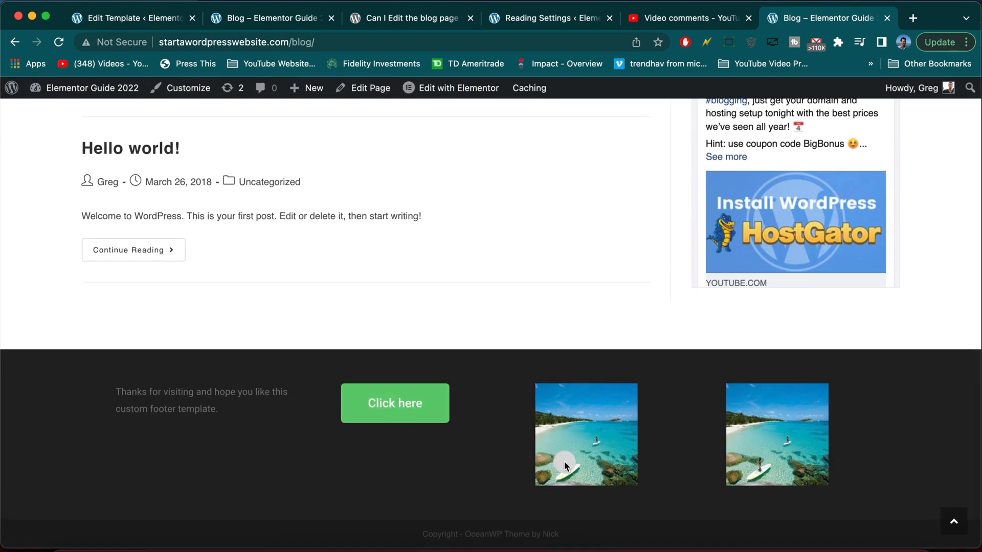
mouse_move(608, 436)
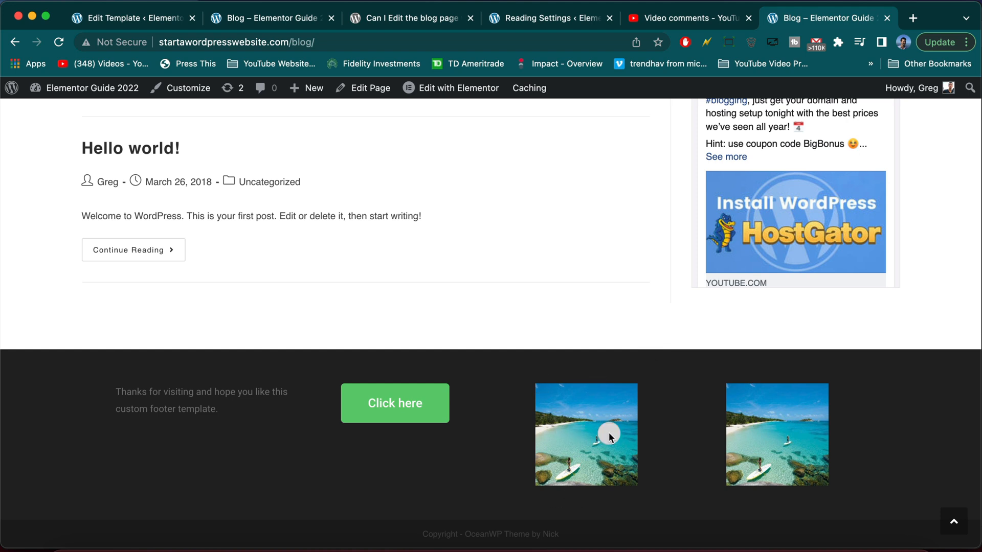
mouse_move(570, 403)
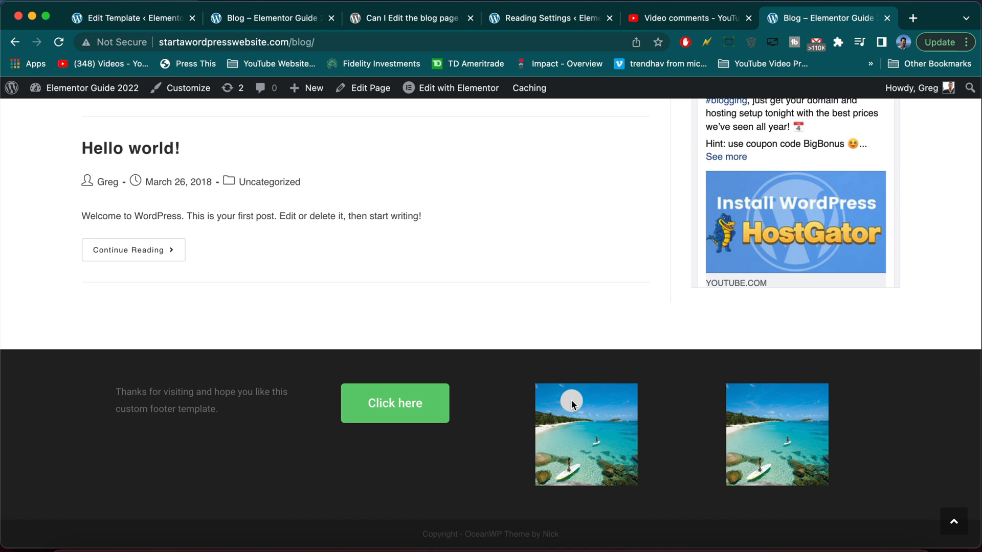
scroll("up", 3)
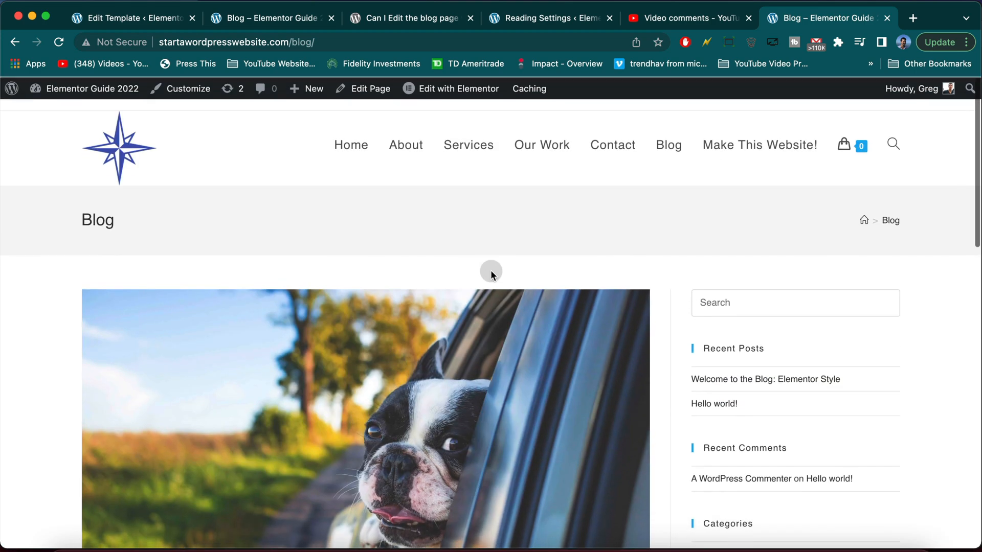
mouse_move(363, 88)
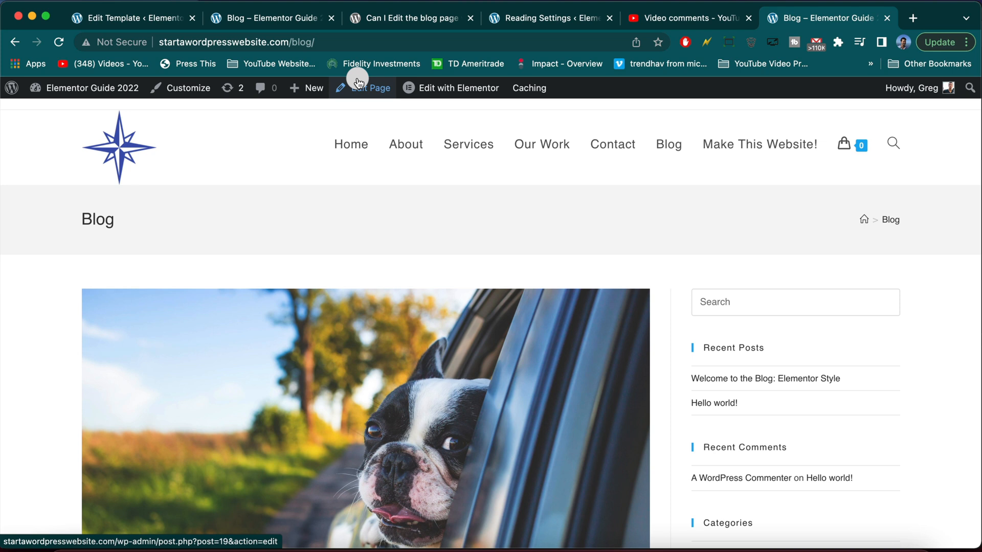
mouse_move(409, 30)
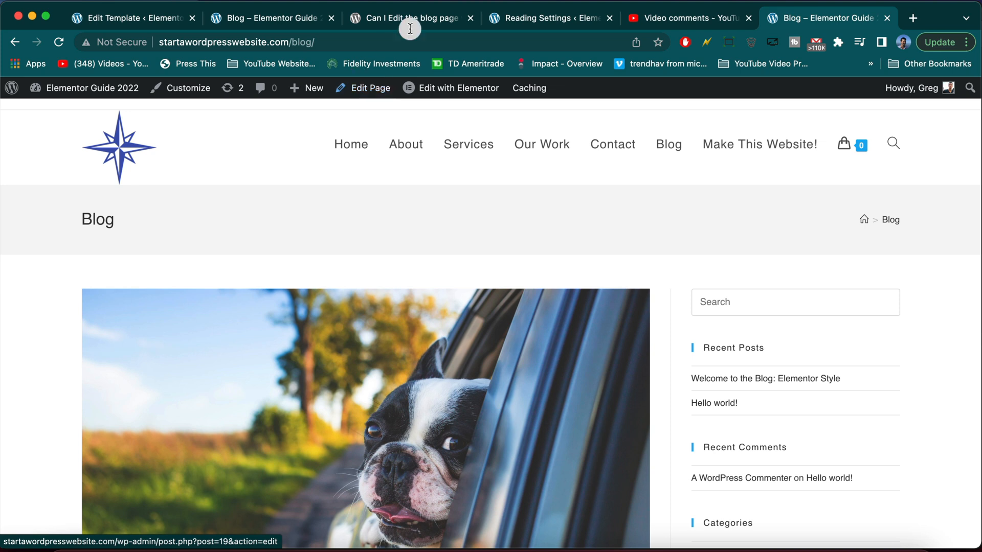
scroll("down", 3)
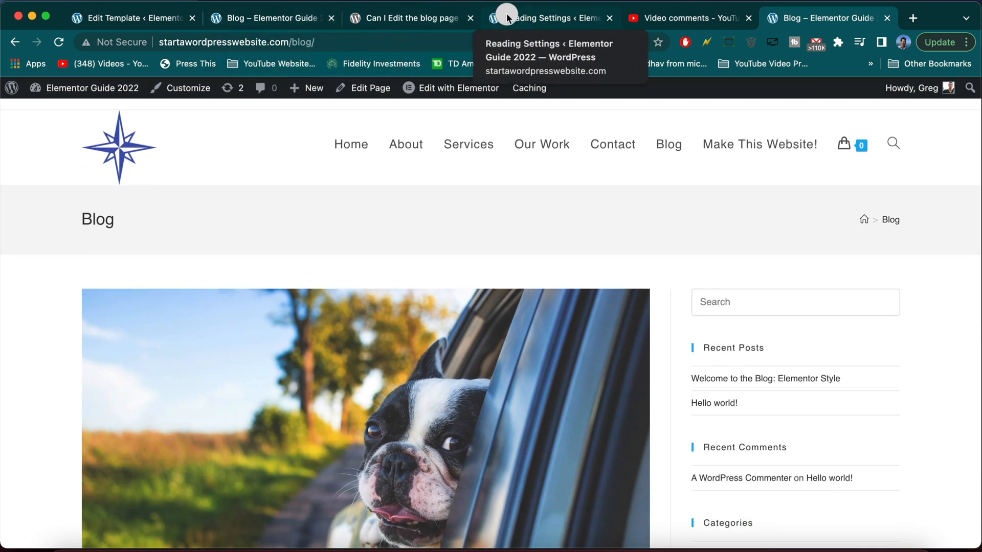
mouse_move(294, 36)
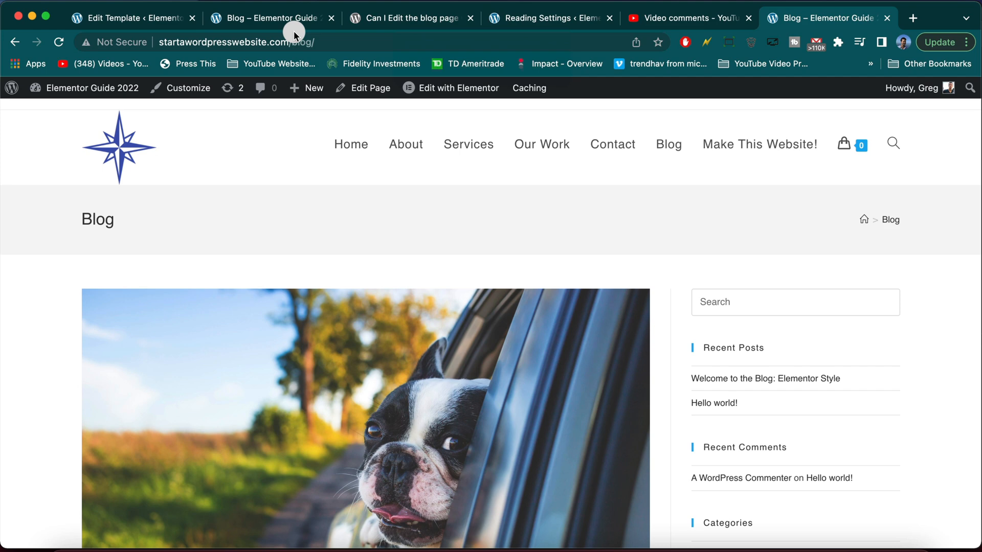
scroll("down", 3)
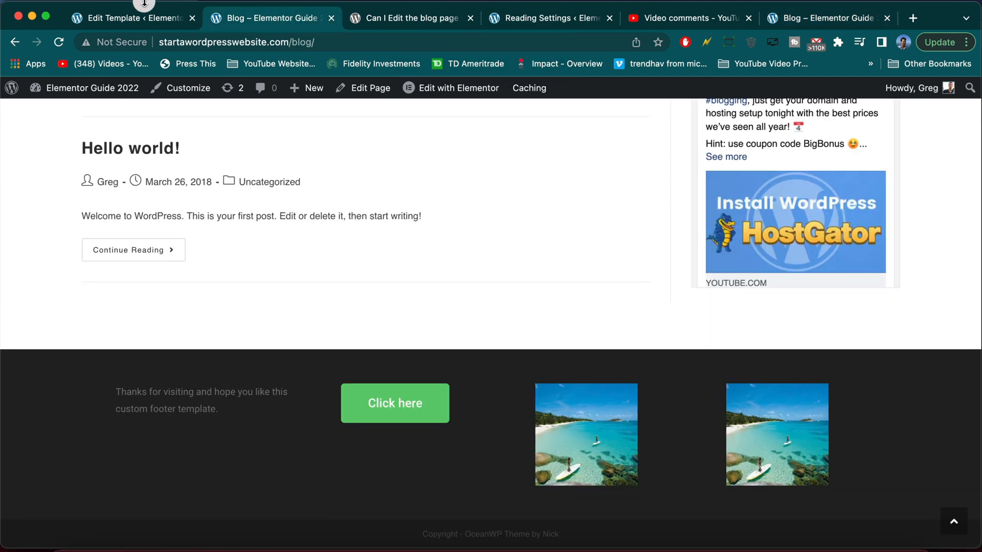
left_click(130, 18)
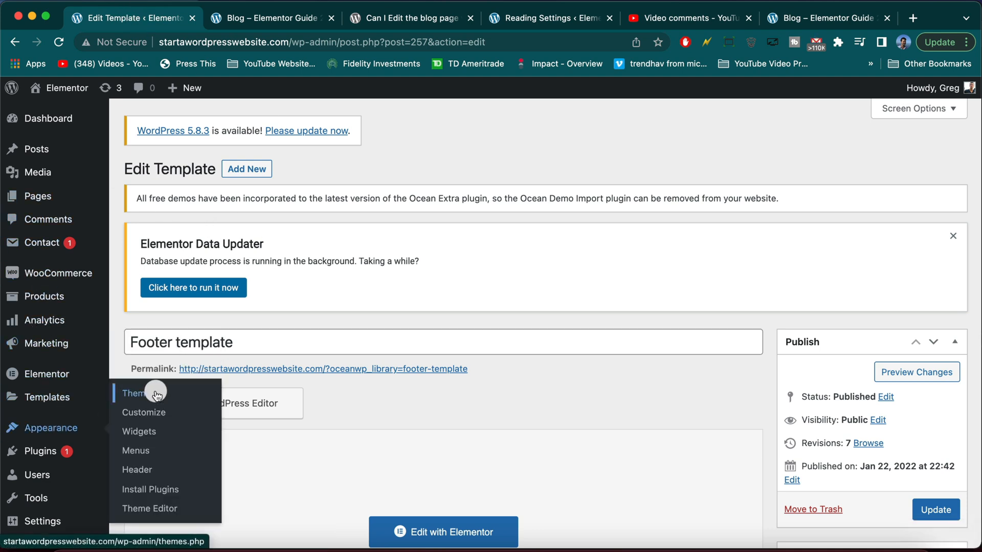
left_click(135, 393)
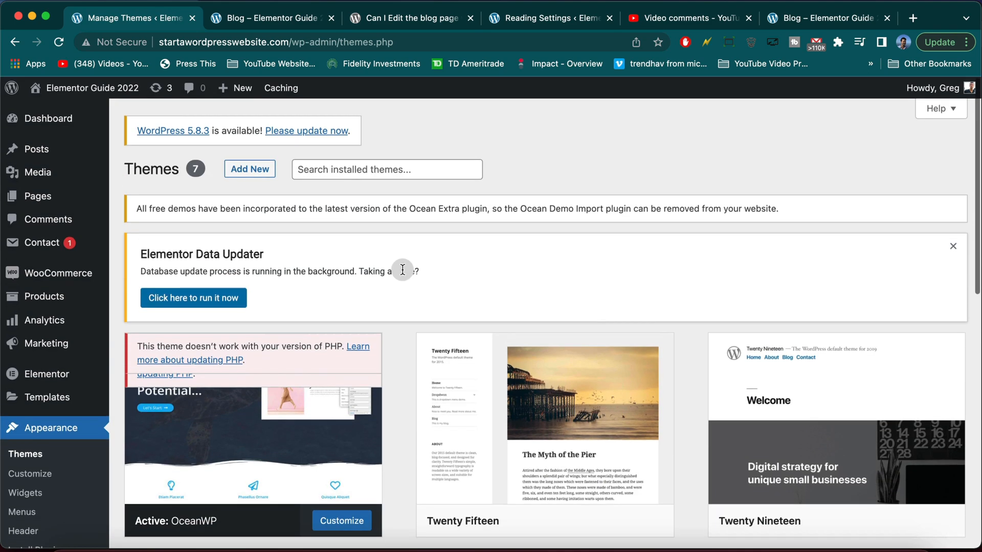
mouse_move(717, 30)
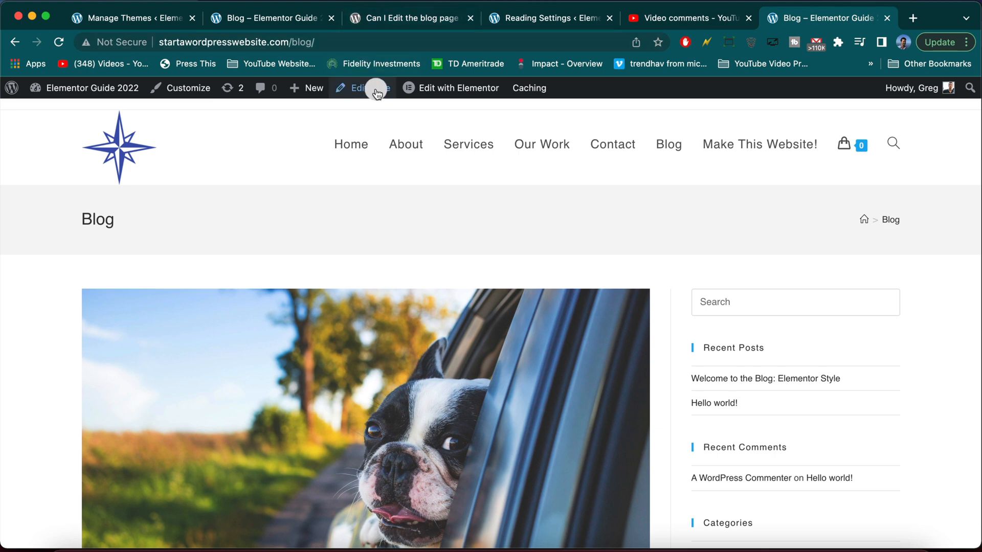
- Open the Blog page's edit screen and go to its OceanWP footer settings
left_click(362, 88)
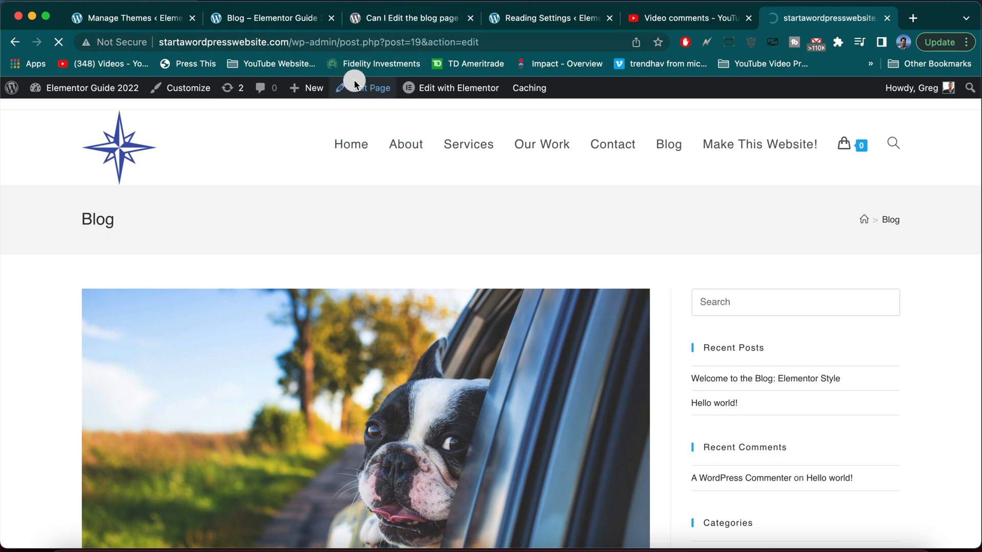
left_click(367, 88)
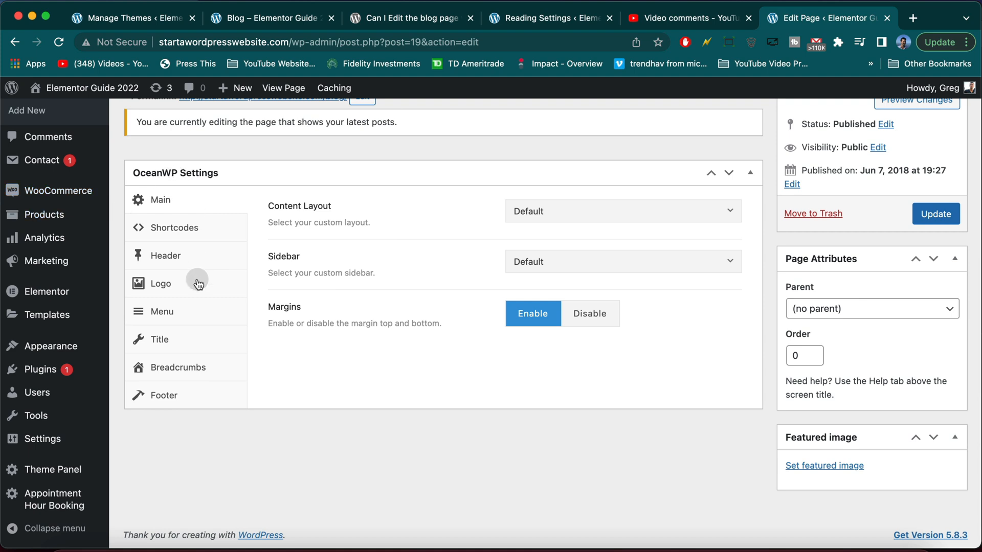
left_click(164, 394)
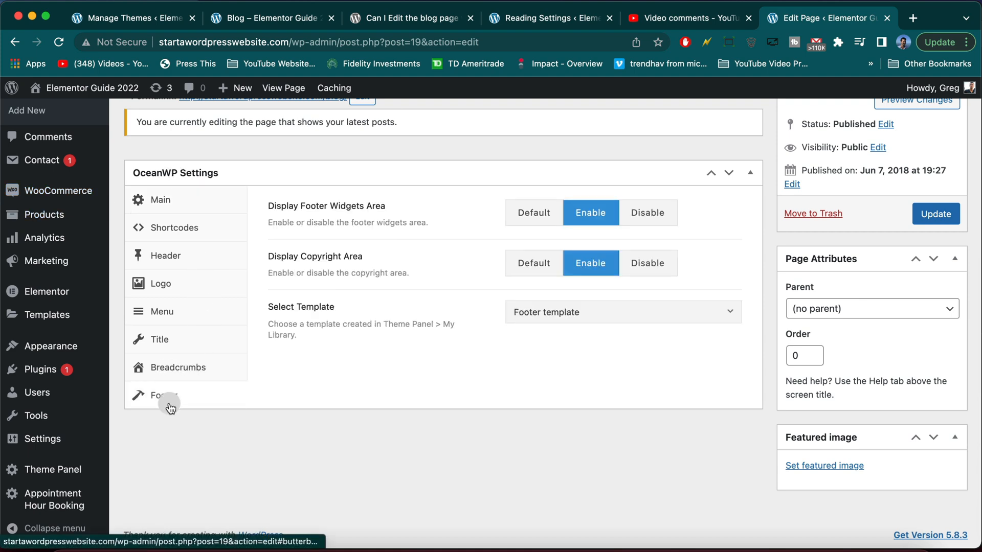
left_click(623, 311)
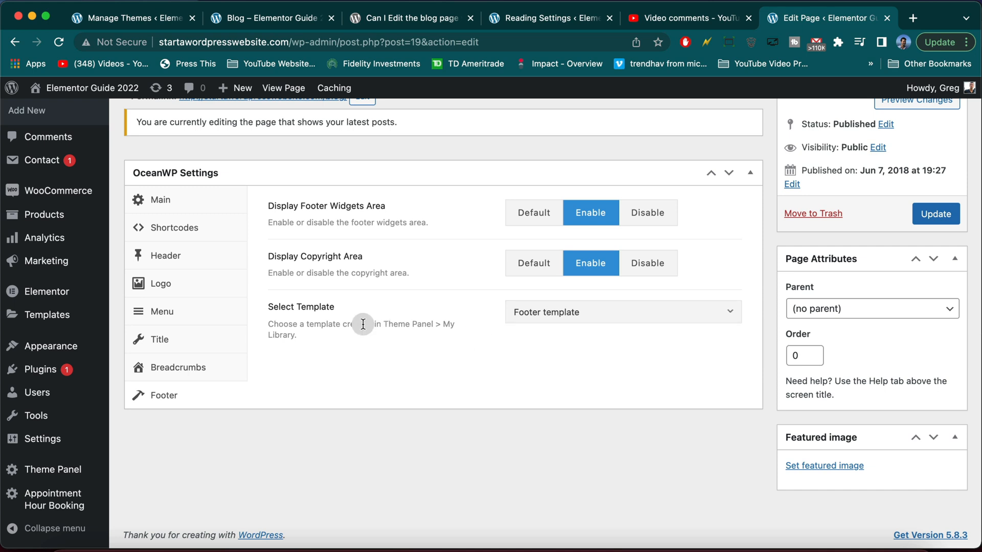
- Set the footer widgets and copyright areas to Default and update the page
left_click(534, 213)
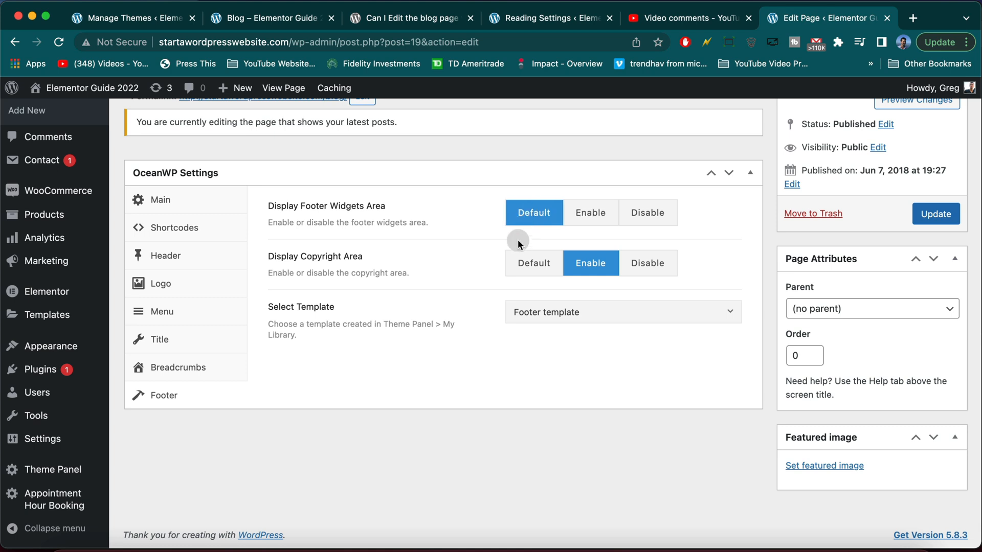
left_click(534, 262)
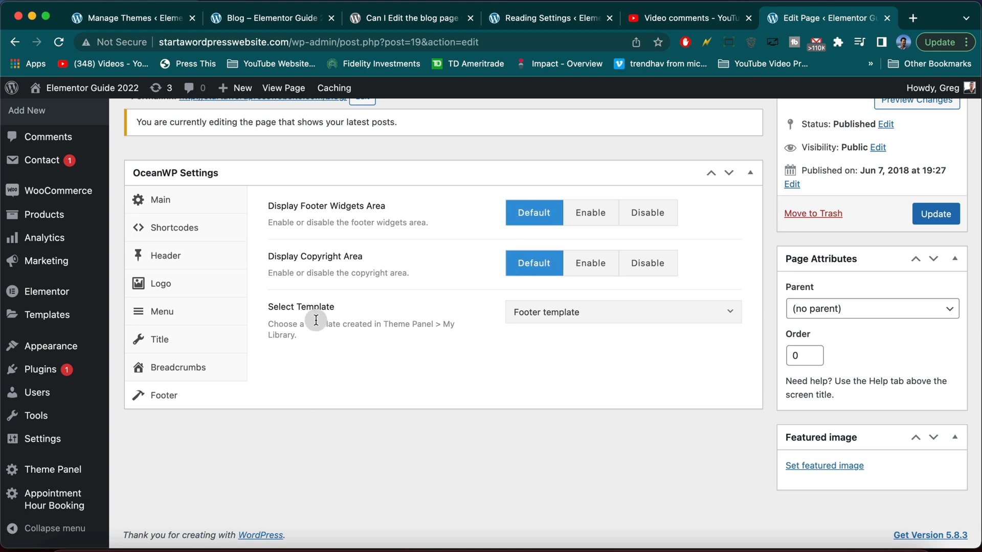
mouse_move(315, 323)
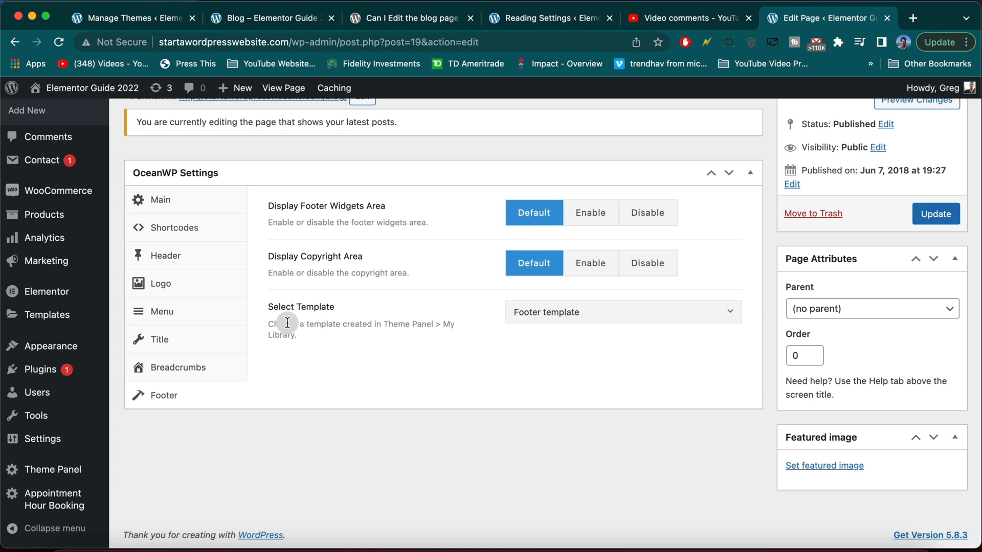
scroll("up", 3)
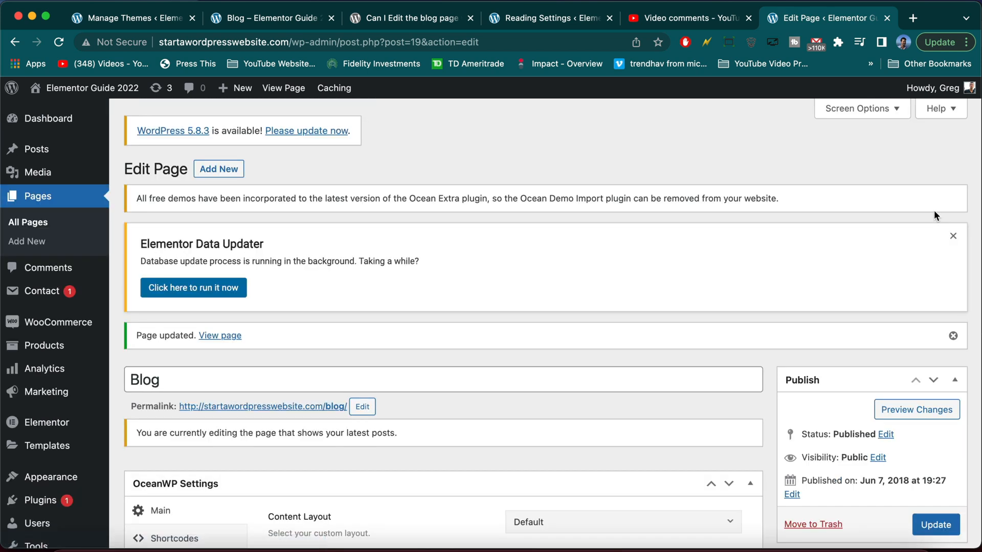
mouse_move(775, 175)
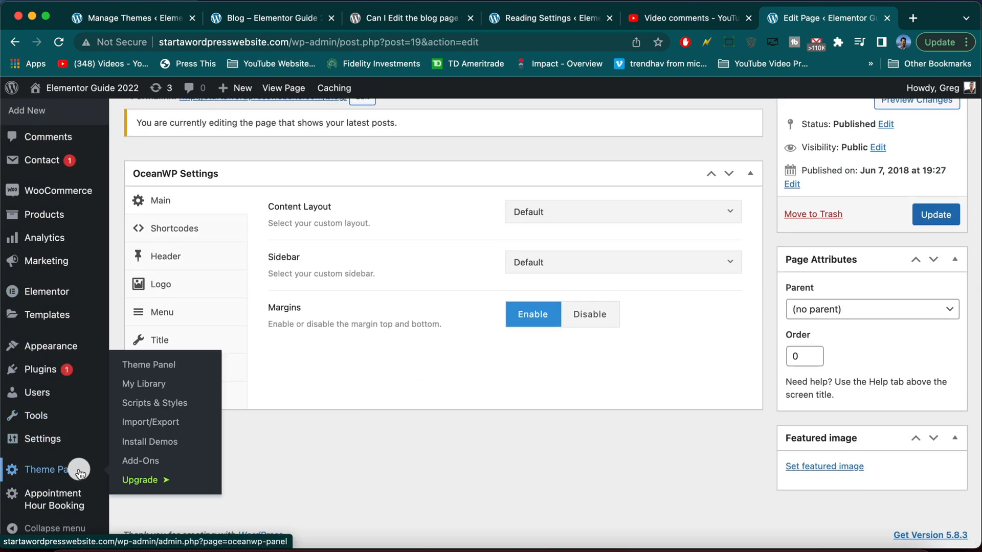
- Look around the OceanWP Theme Panel and land on My Library listing the Footer template
left_click(144, 384)
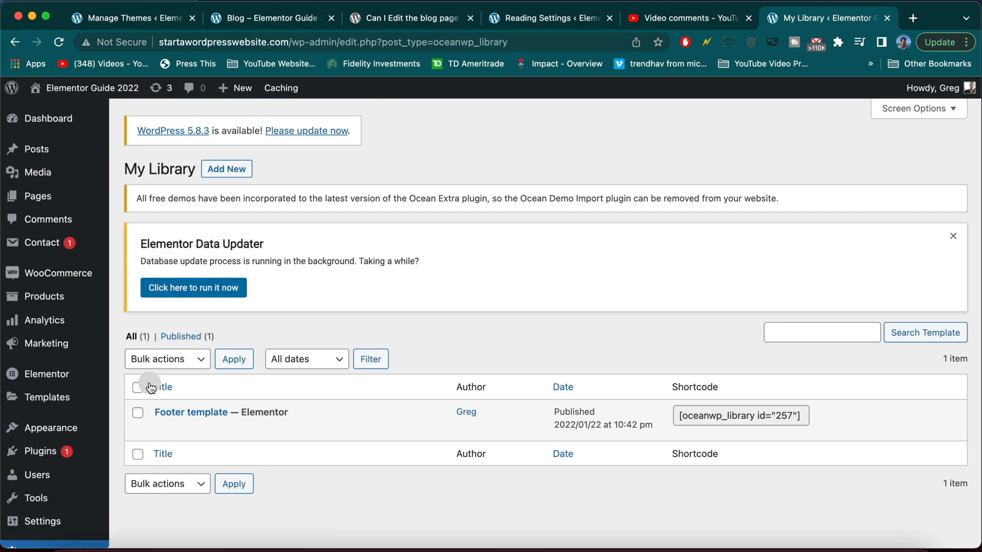
mouse_move(219, 337)
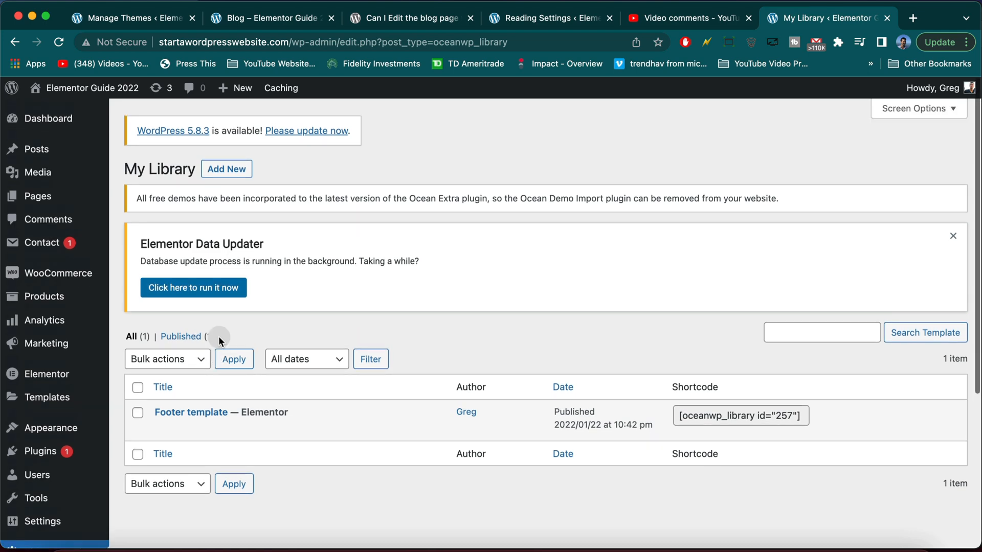
left_click(225, 169)
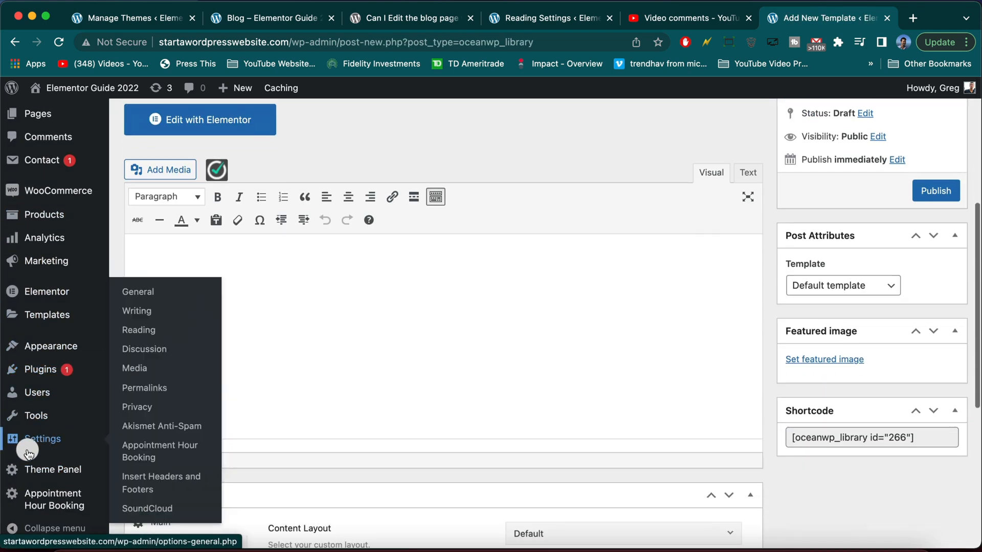
left_click(53, 469)
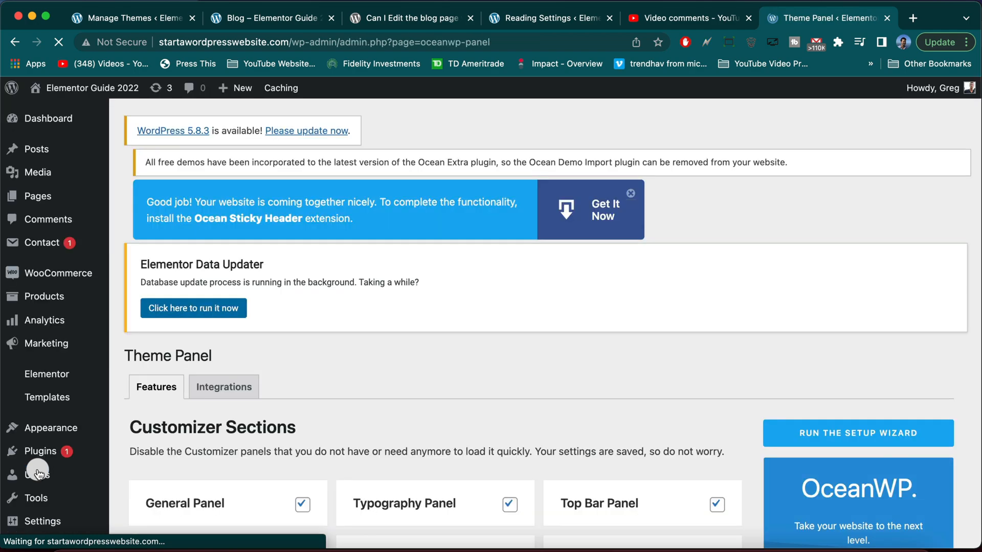
scroll("down", 3)
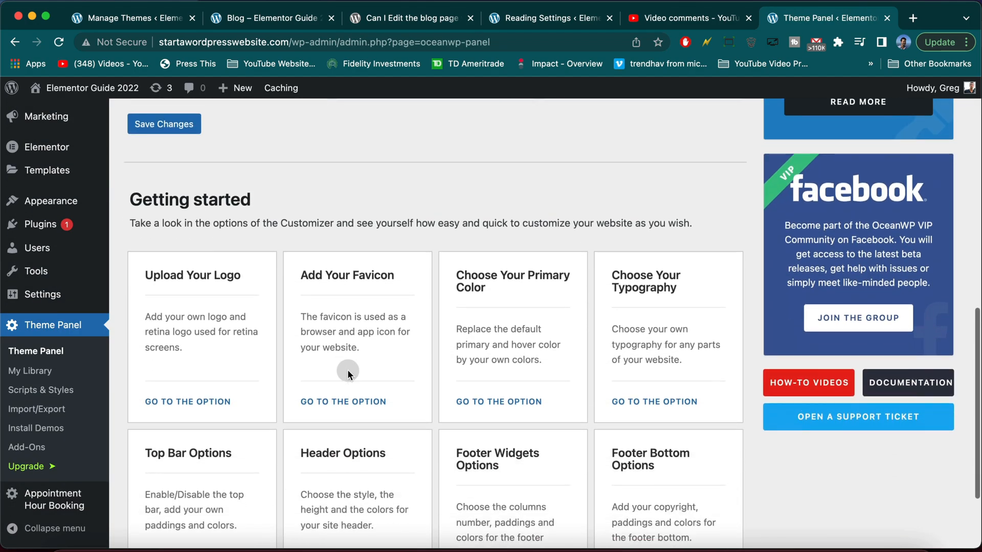
scroll("up", 3)
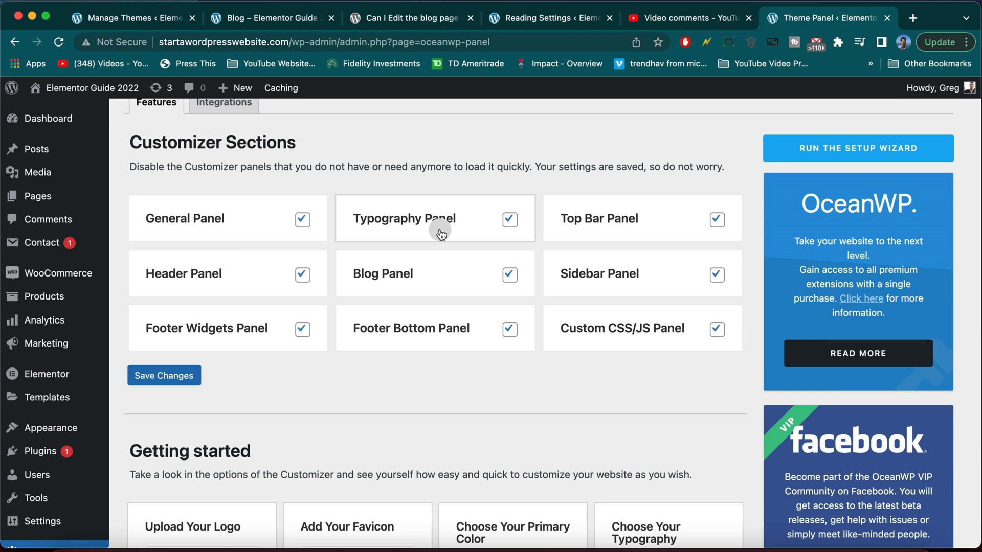
scroll("down", 3)
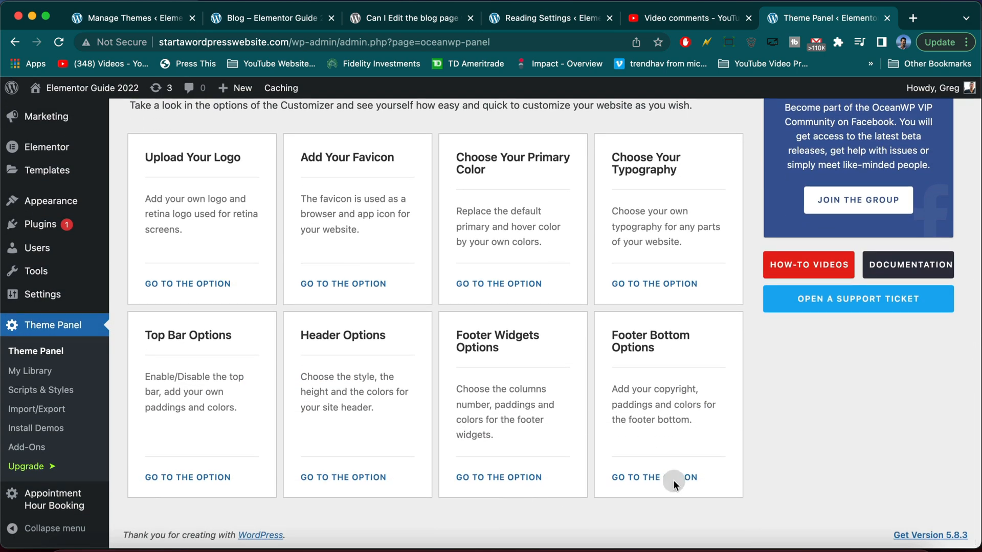
mouse_move(642, 290)
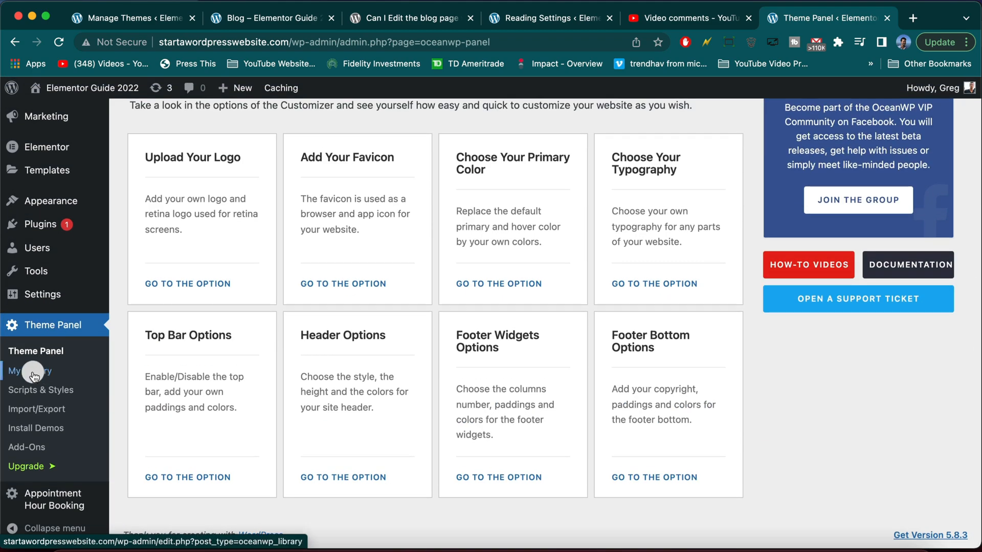
left_click(22, 370)
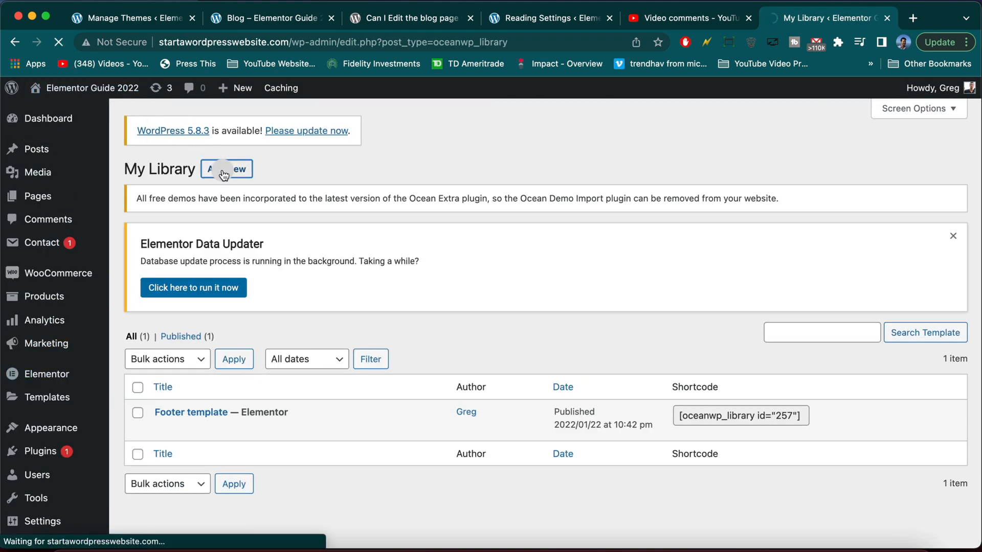
- Create a library template titled 'New footer template for youtubers' and publish it
left_click(225, 169)
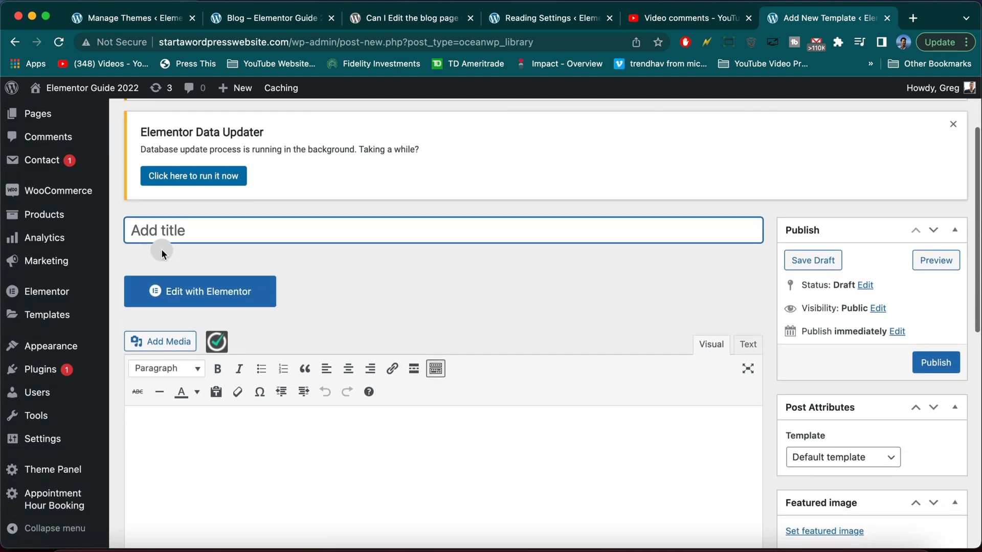
type("New foote")
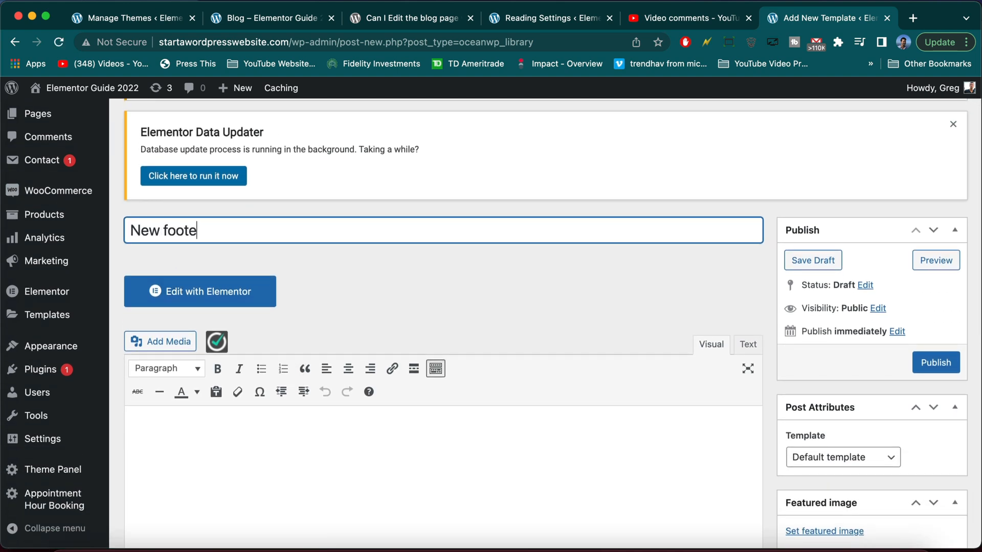
type("r template for yout")
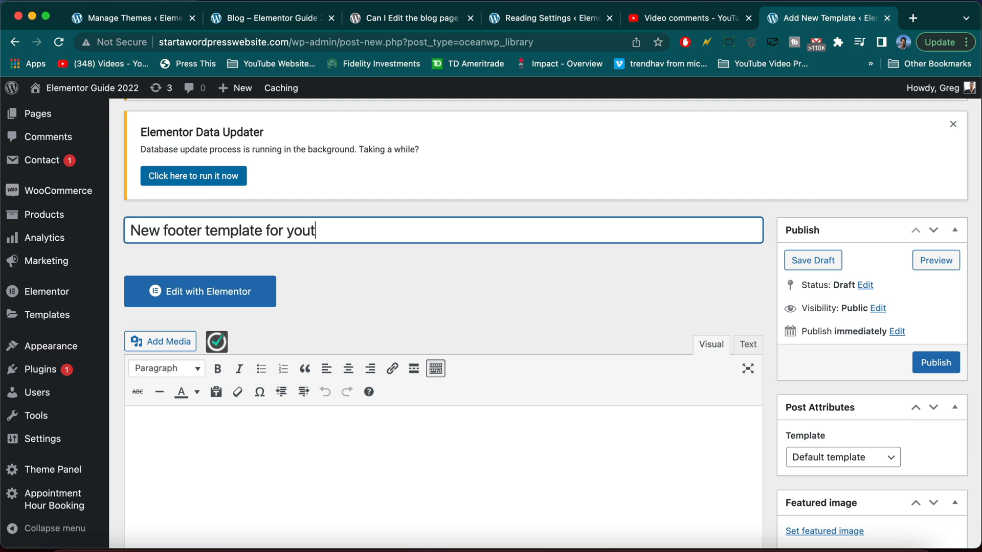
type("ubers")
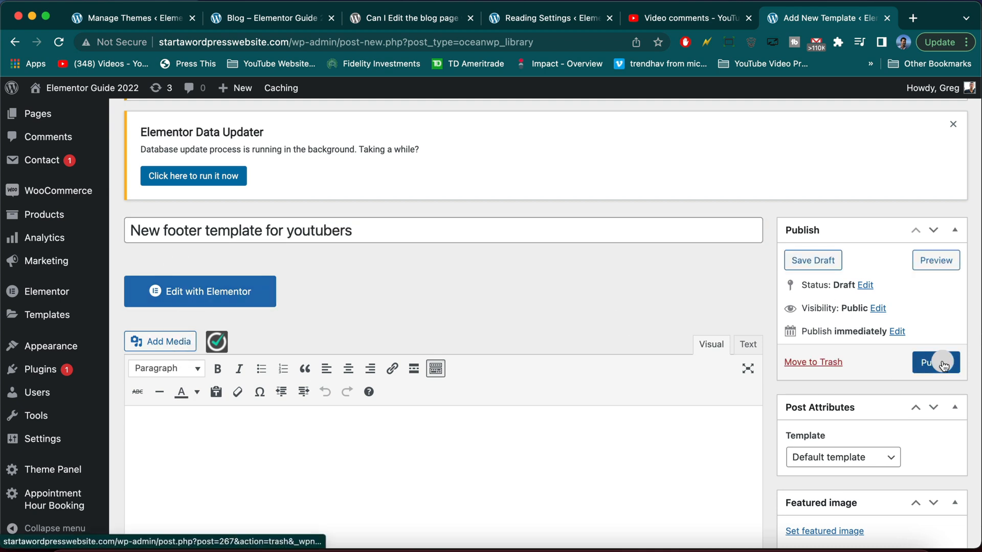
left_click(935, 362)
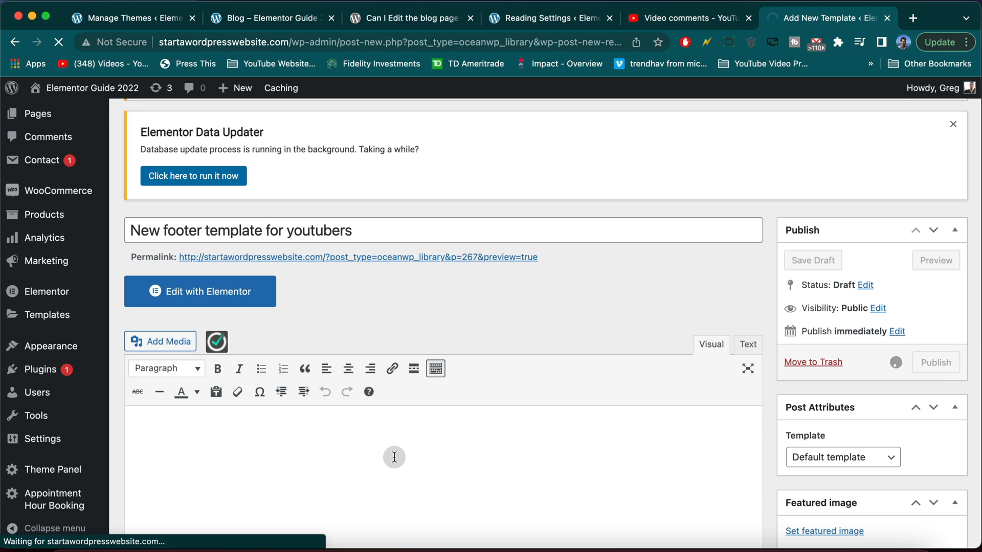
left_click(935, 362)
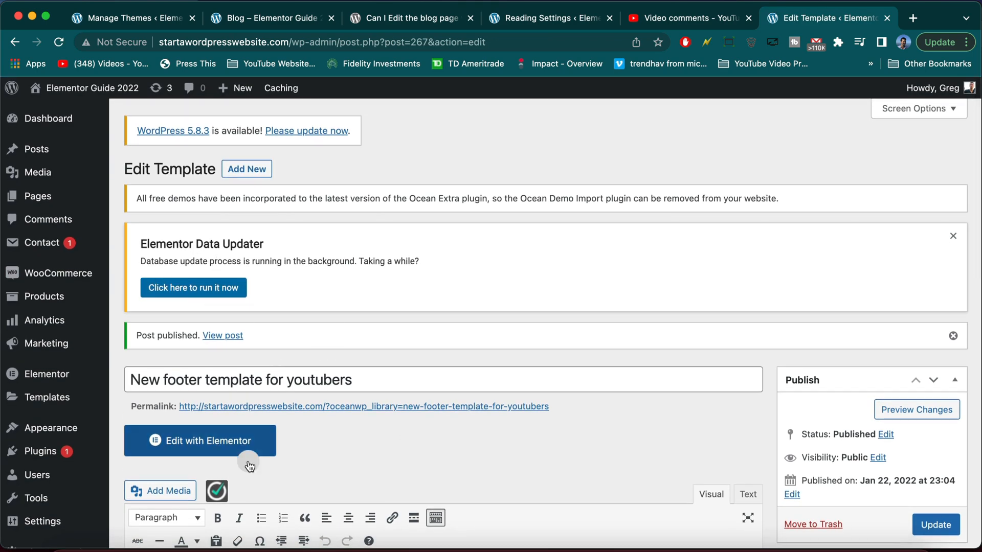
- Open the template in Elementor and add a two-column section with text and an image widget
left_click(200, 441)
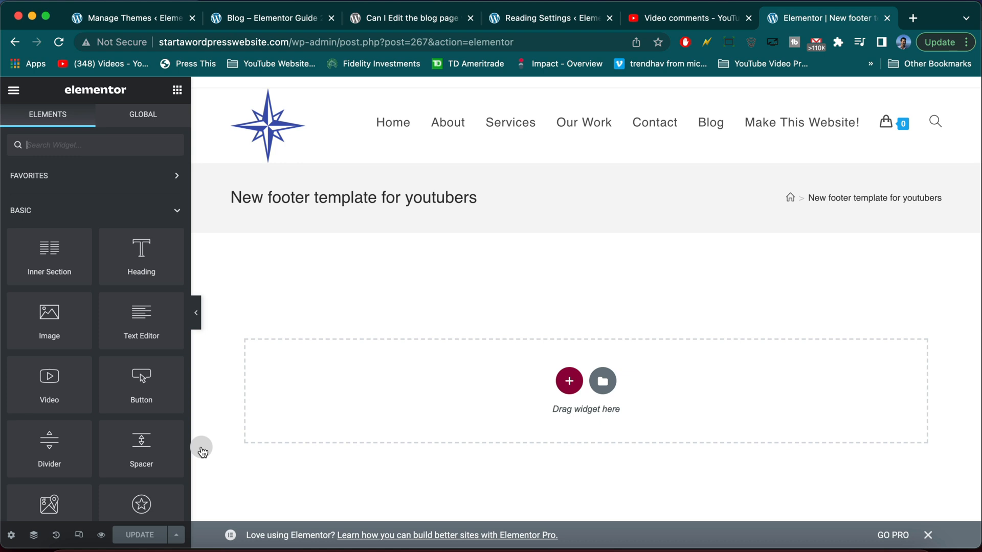
mouse_move(49, 255)
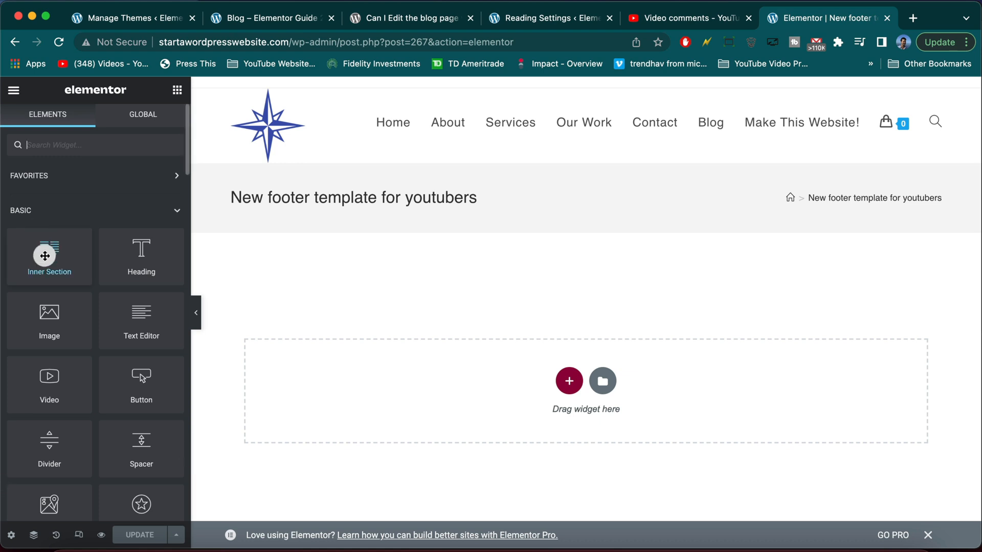
mouse_move(460, 380)
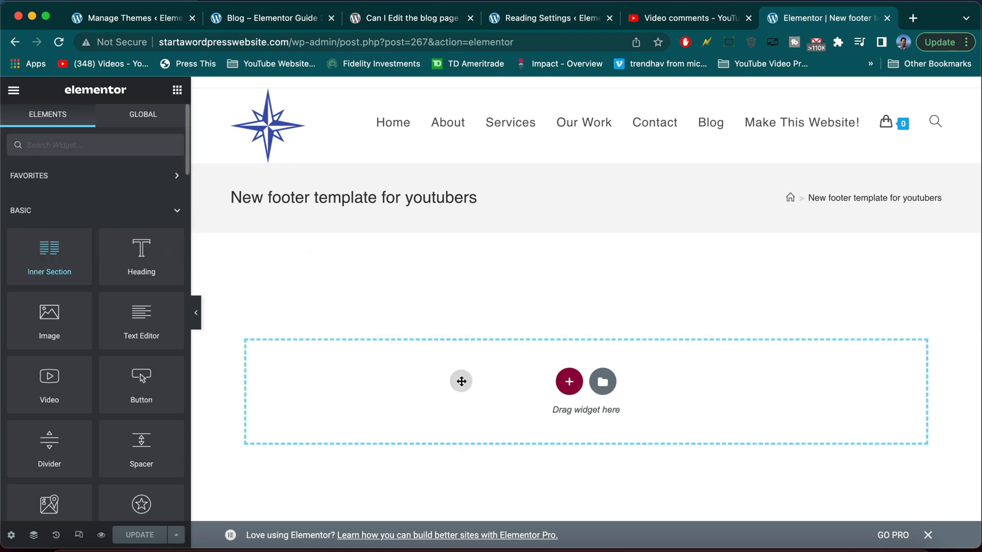
left_click(49, 255)
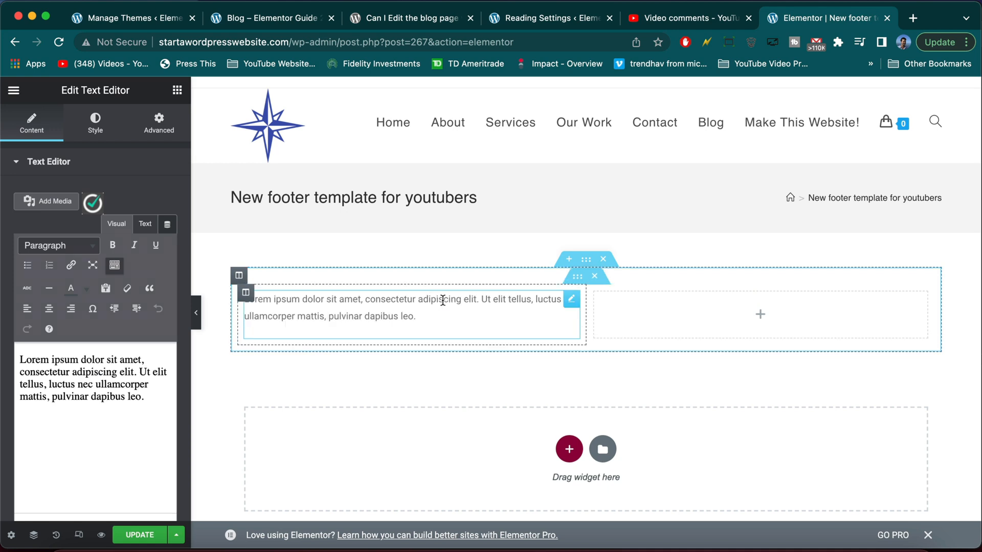
left_click(176, 90)
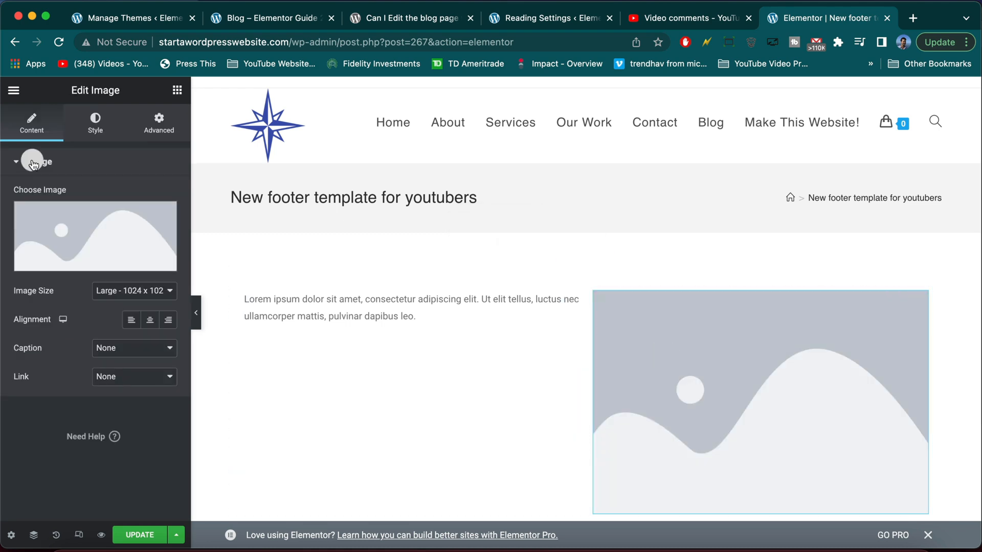
- Insert the sunlit forest photo from the media library and give it a smaller square size
left_click(94, 237)
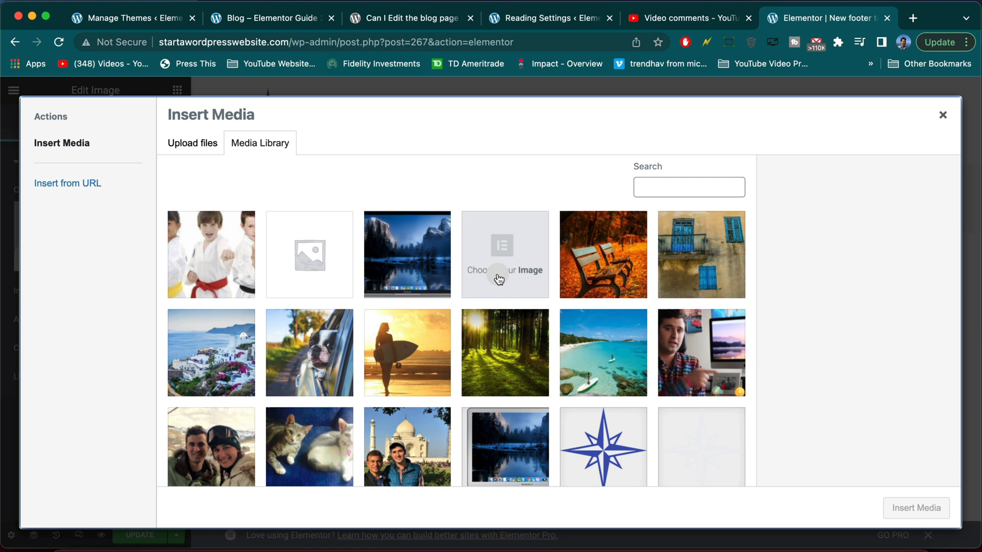
mouse_move(403, 311)
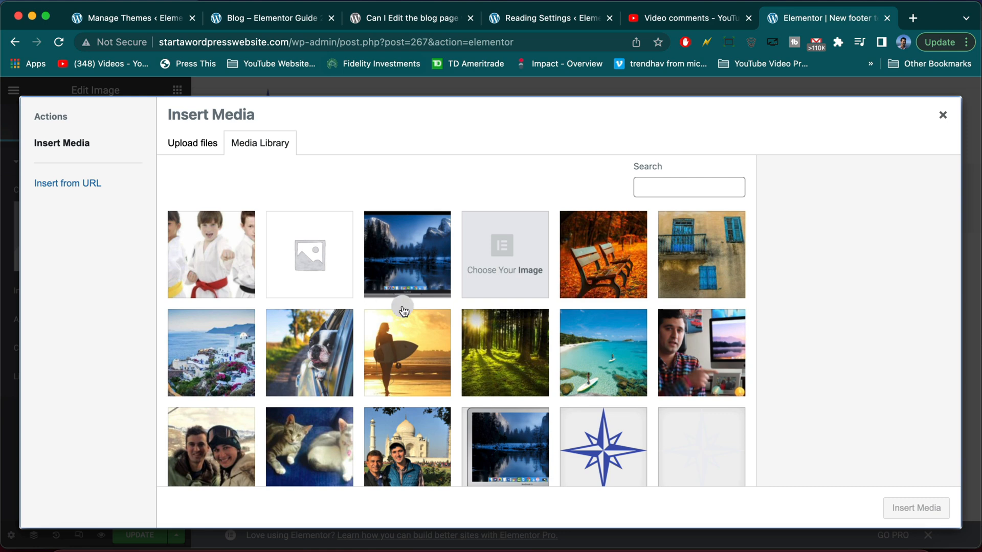
left_click(504, 353)
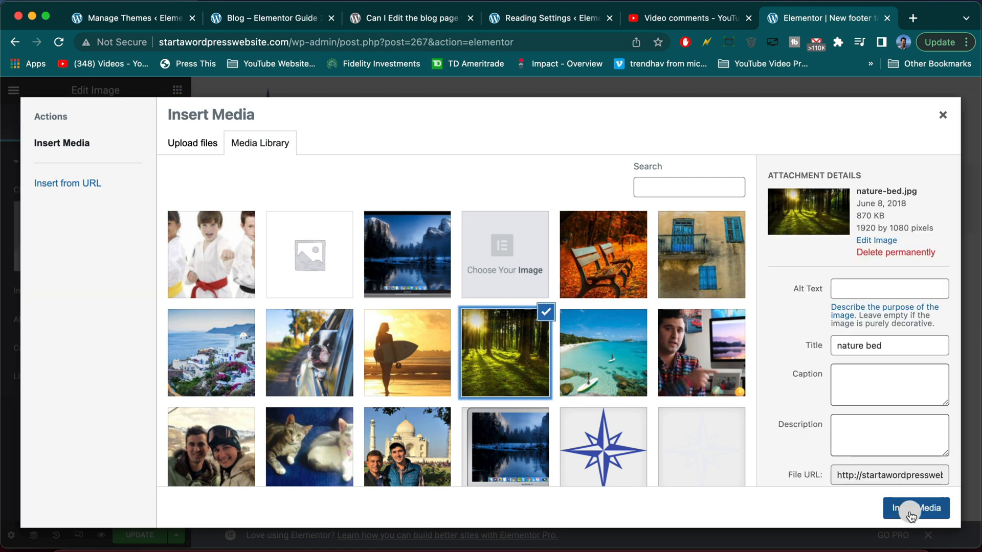
left_click(915, 508)
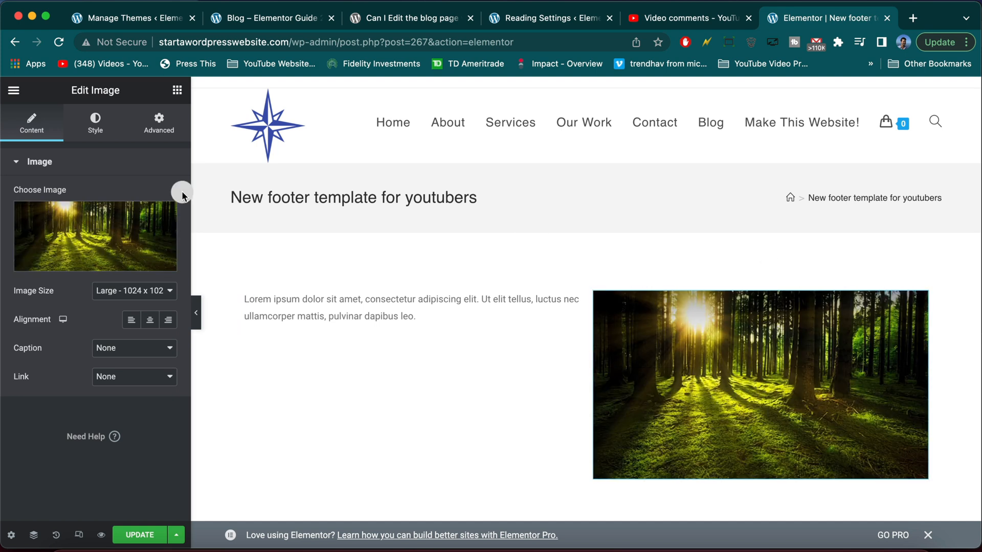
left_click(133, 290)
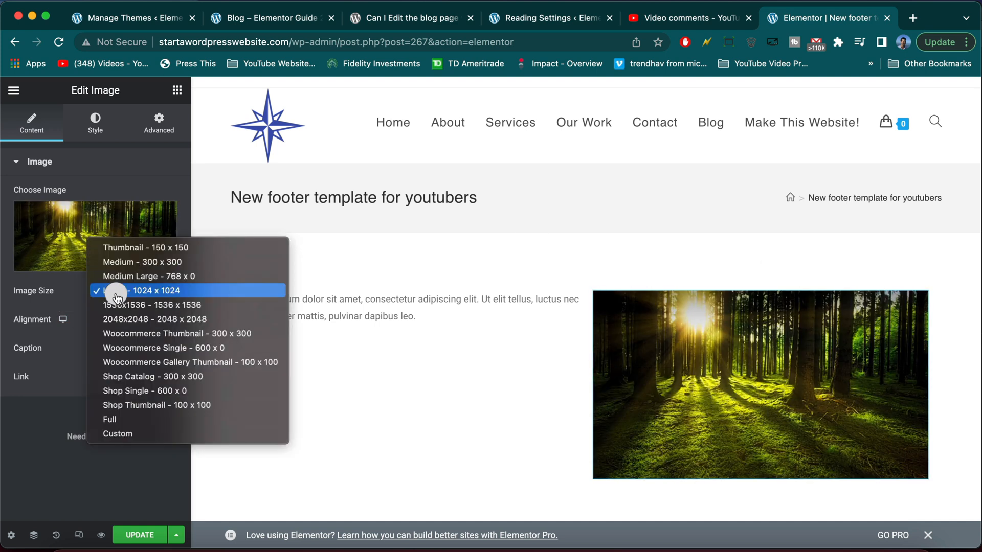
left_click(135, 247)
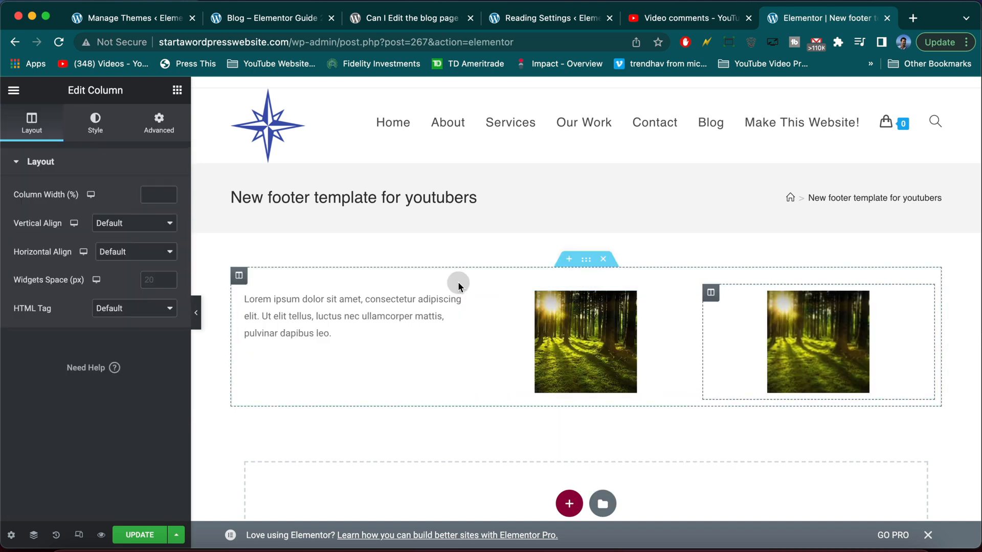
- Duplicate a column to make four, then replace the second column's image with a video widget
right_click(481, 295)
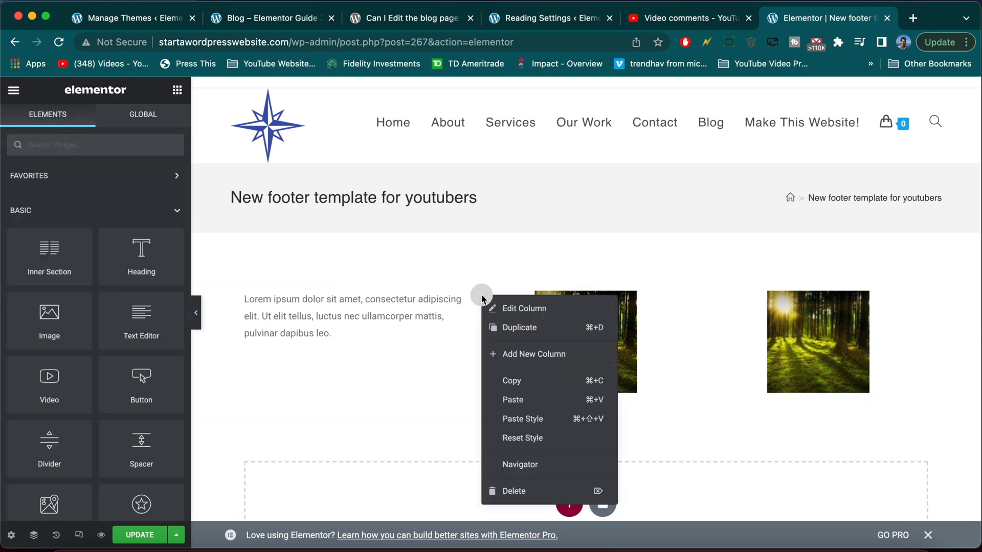
left_click(524, 308)
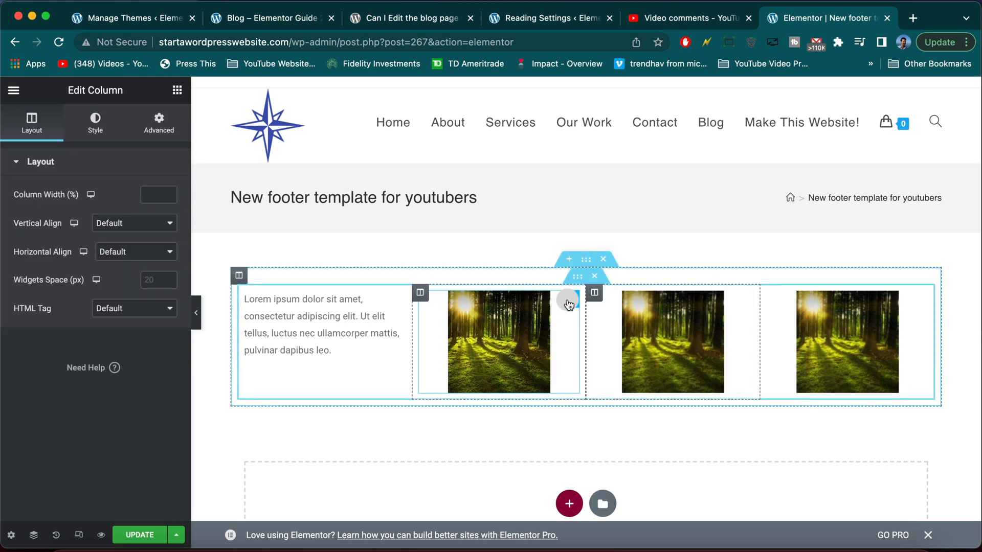
mouse_move(569, 314)
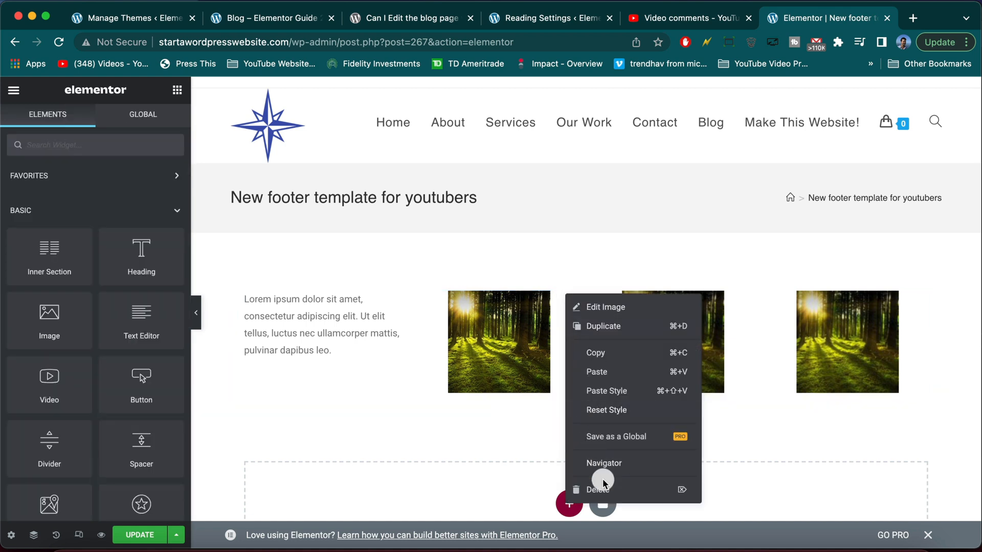
left_click(596, 489)
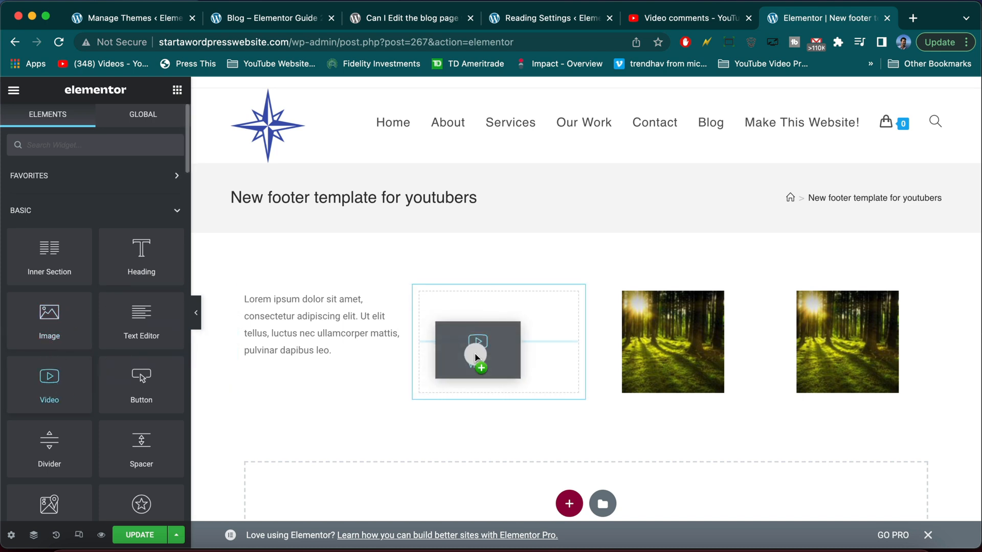
left_click(476, 351)
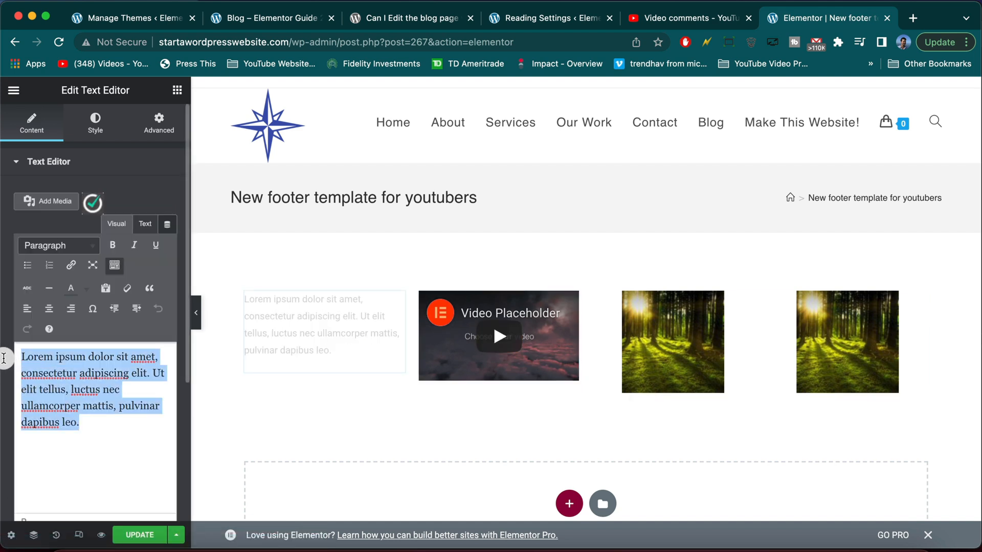
- Write 'Thanks for stopping by! Please go ahead and leave a comment :)' in the text column
type("THan")
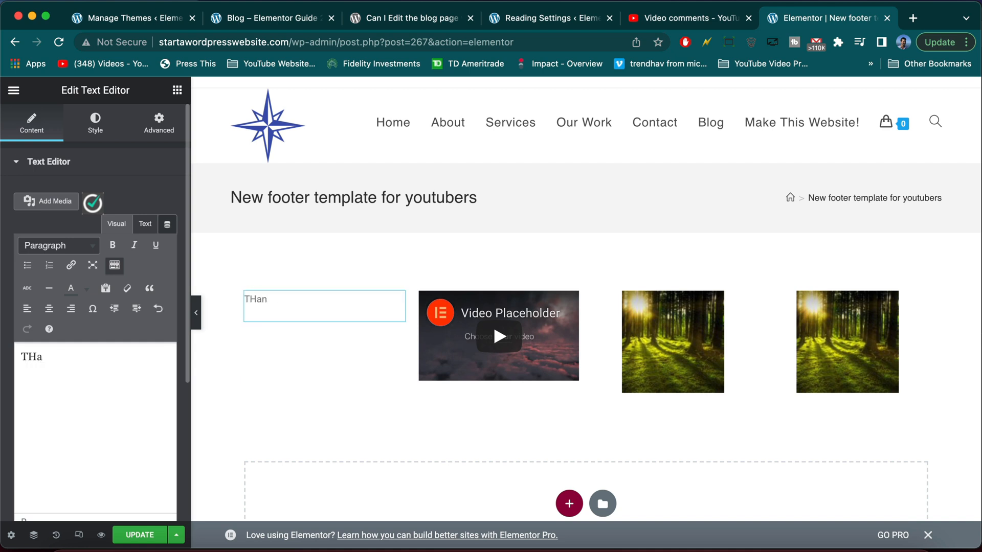
type("Thanks for stop")
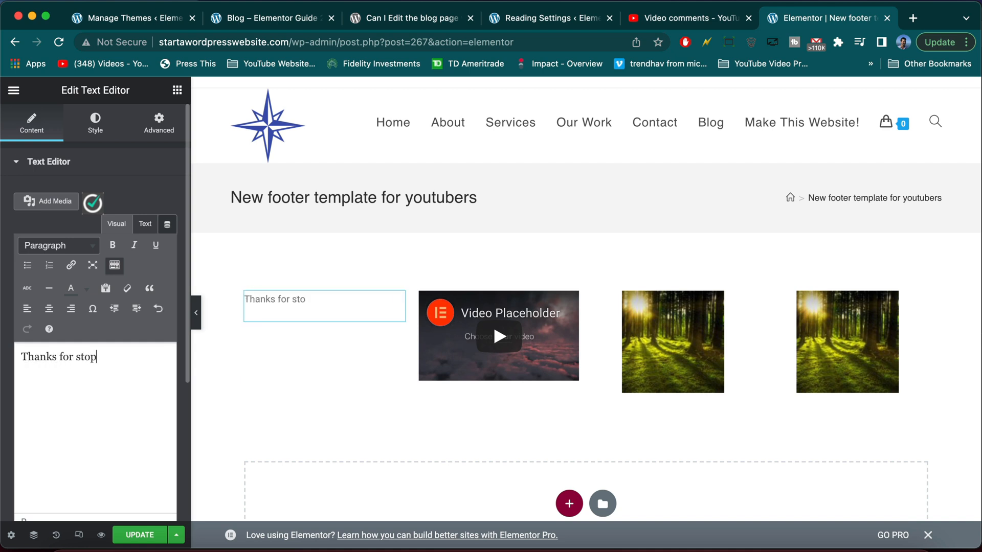
type("ping by! Please go ahead and")
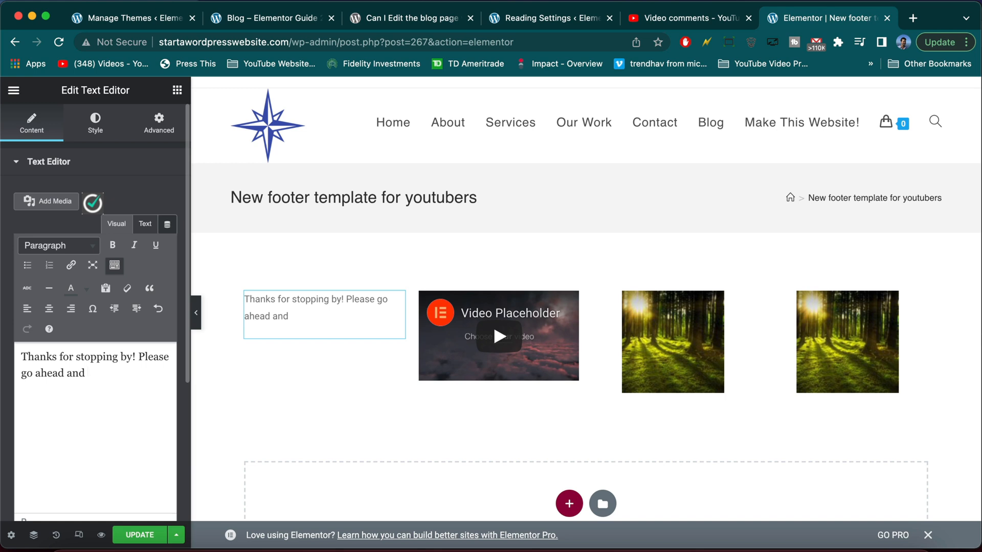
type("leave a comment :)")
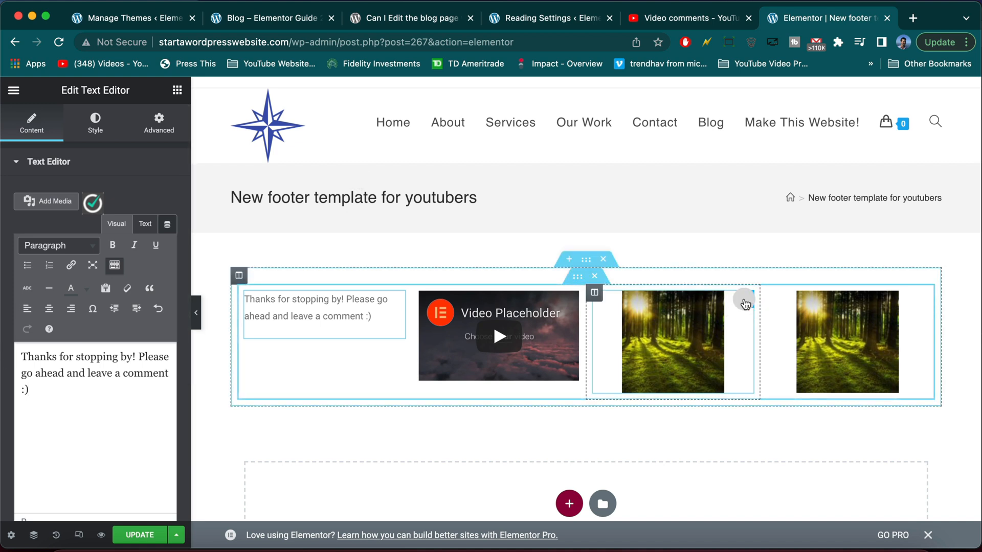
mouse_move(744, 301)
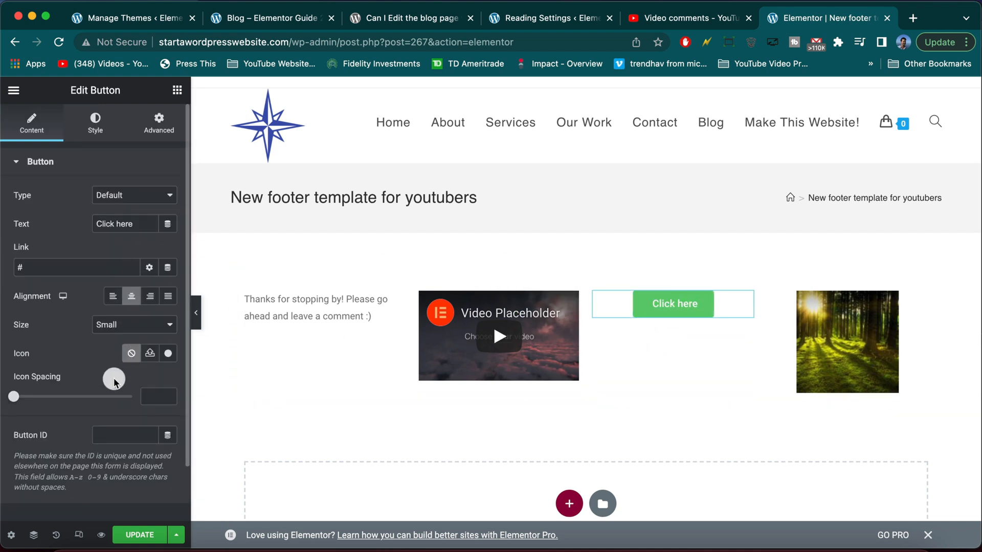
- Set the third column's Click here button size to Large
left_click(134, 324)
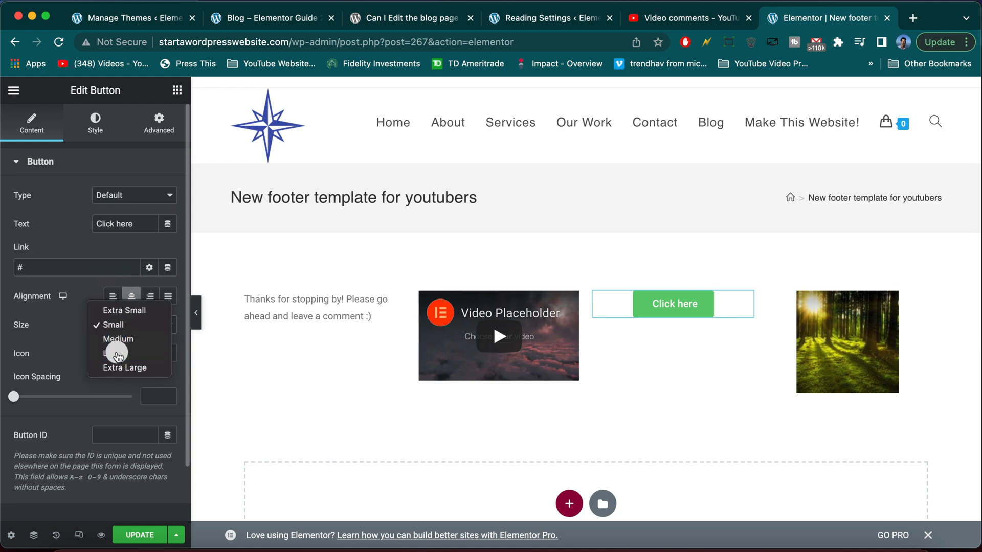
left_click(113, 354)
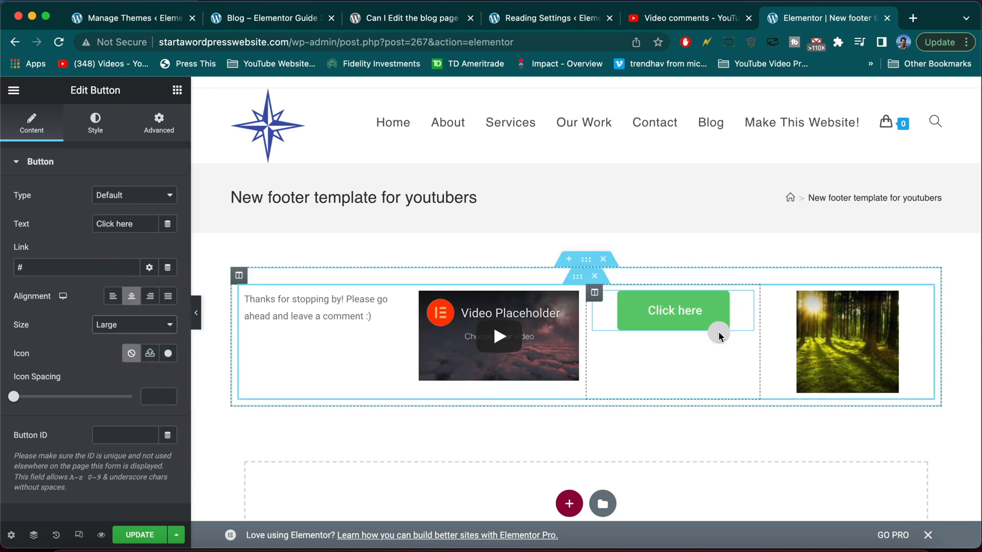
scroll("down", 3)
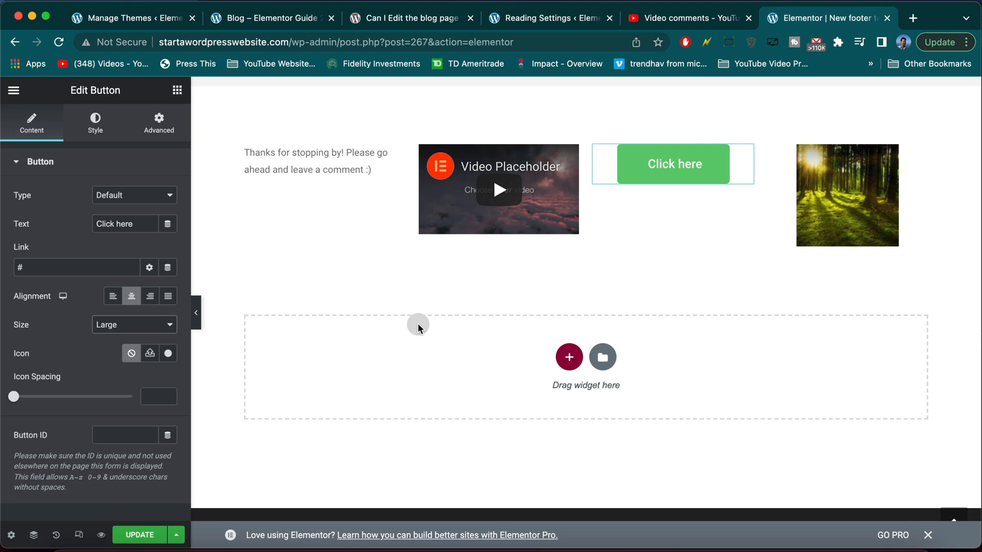
mouse_move(601, 356)
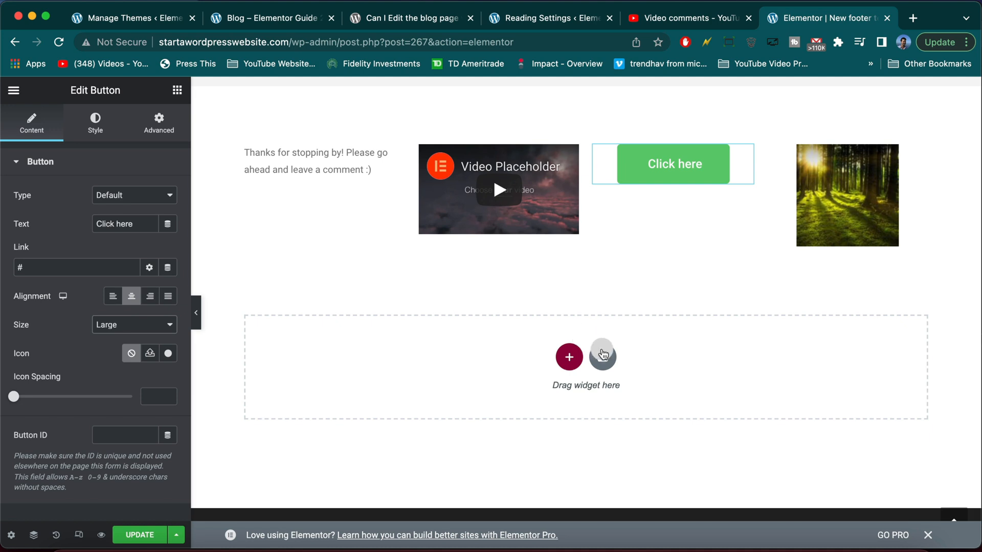
mouse_move(600, 362)
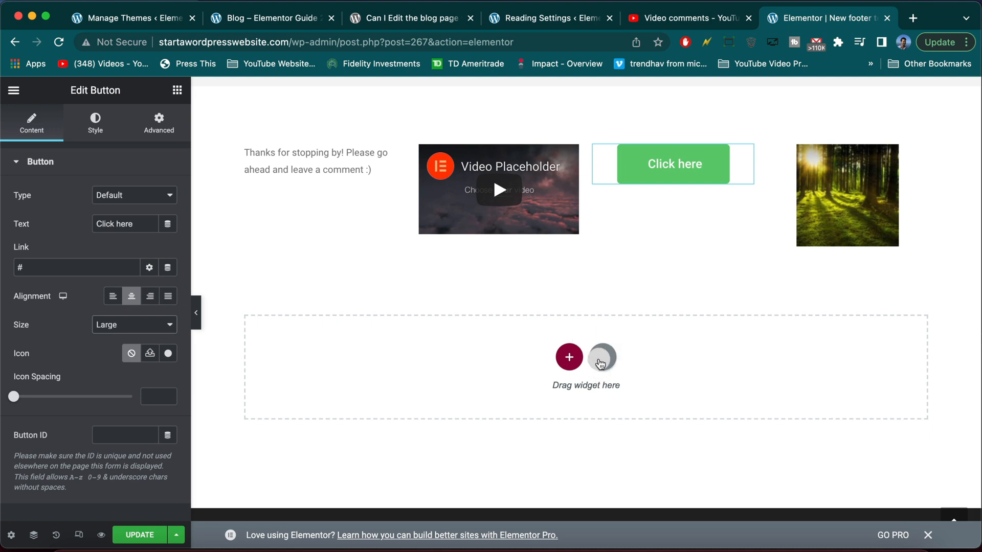
mouse_move(603, 365)
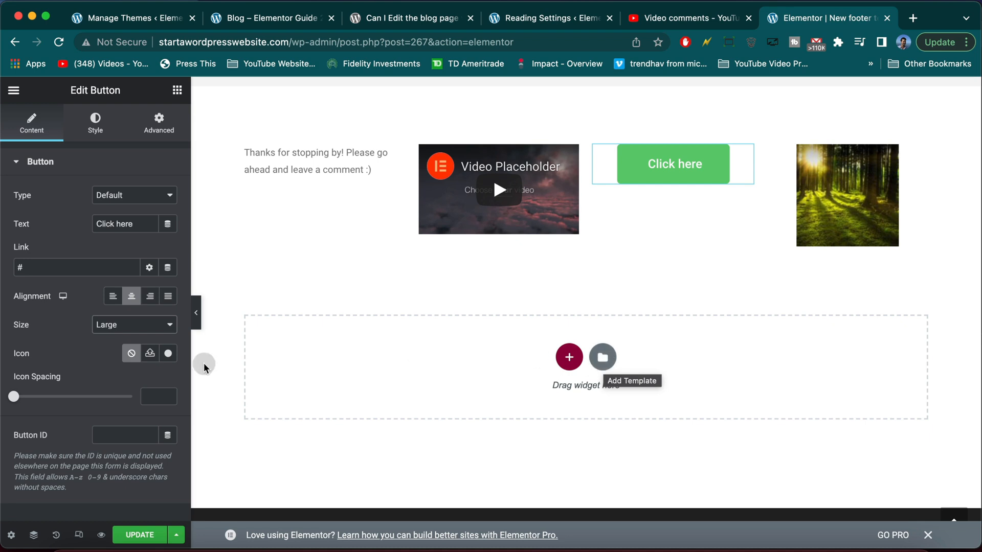
mouse_move(263, 42)
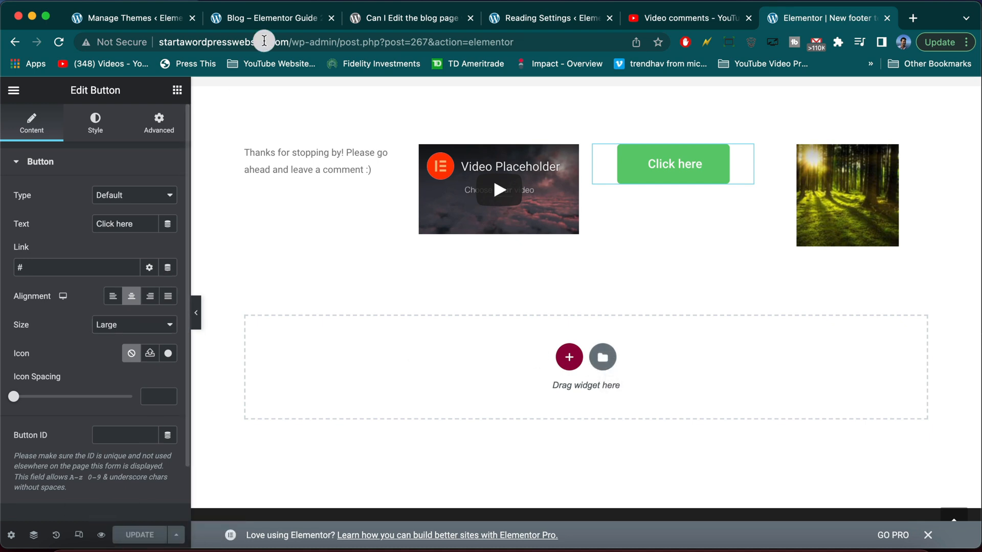
- Switch to the browser tab showing the live site's home page
left_click(548, 17)
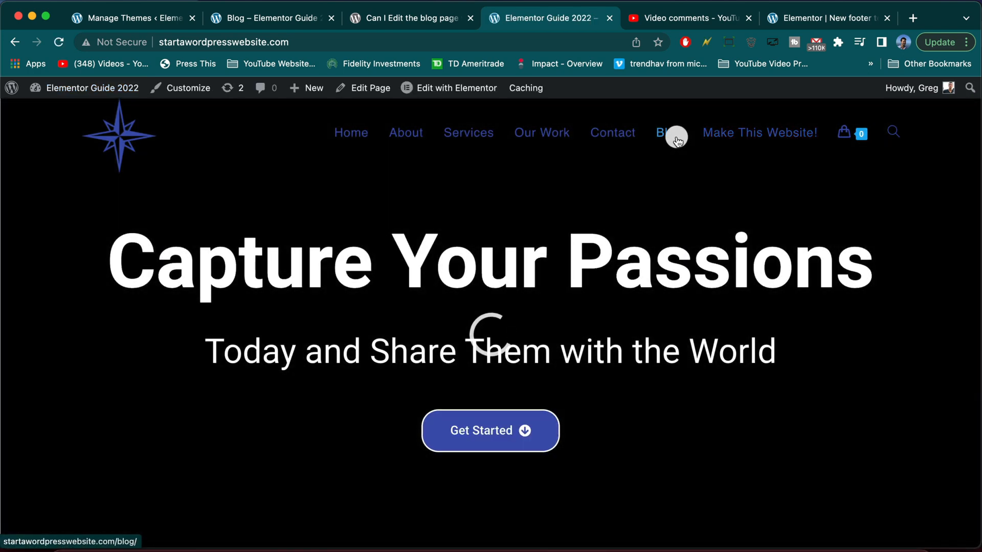
- Bring the Blog page into the WordPress page editor and reach its OceanWP settings
left_click(668, 132)
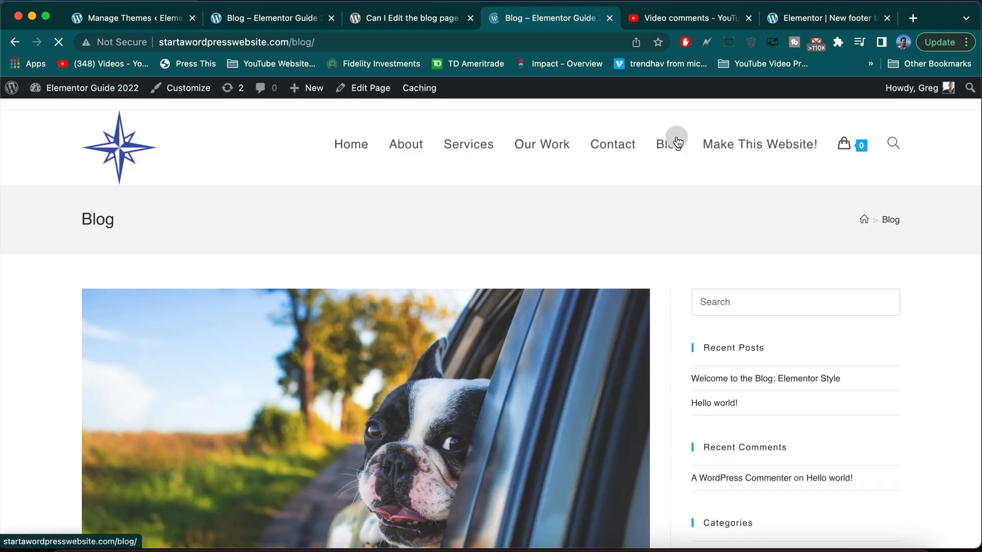
left_click(436, 88)
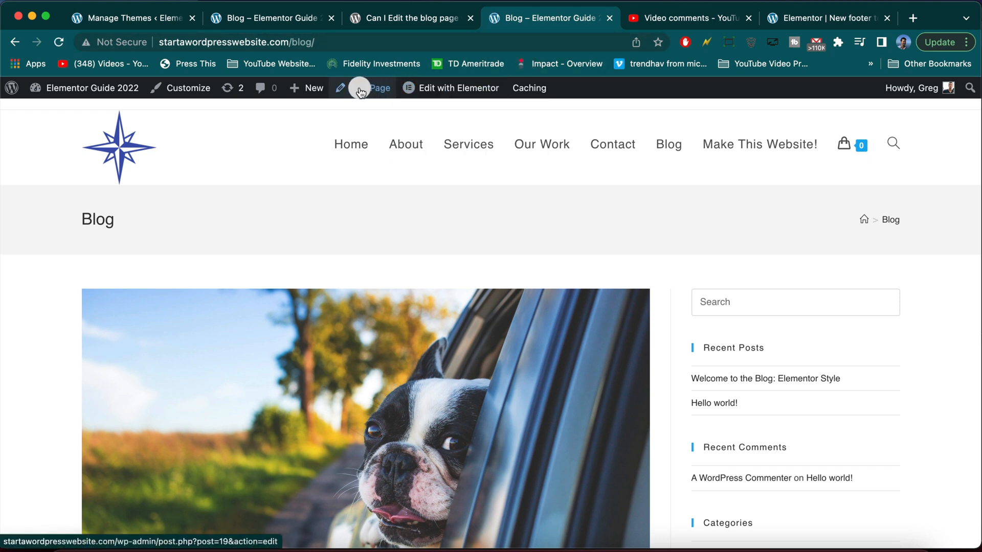
left_click(372, 88)
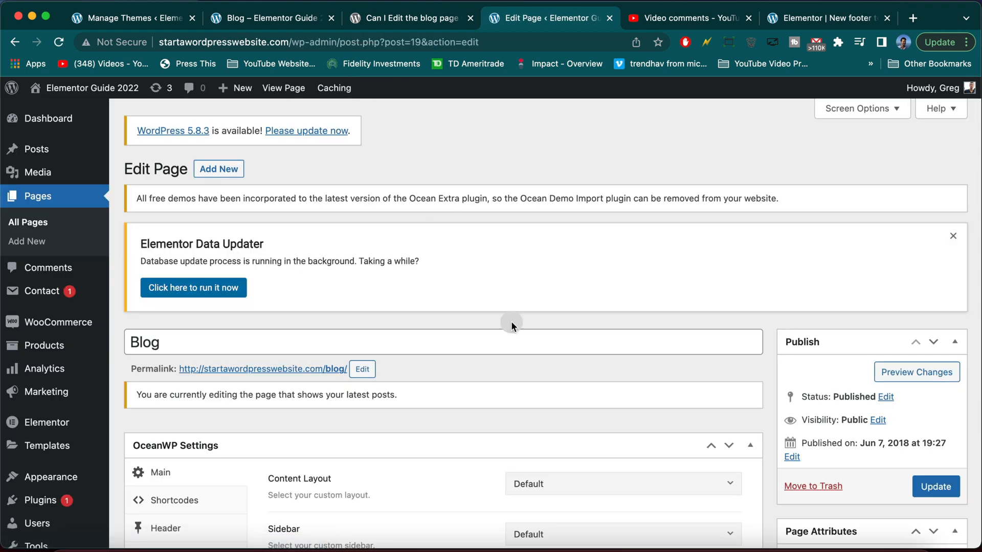
scroll("down", 3)
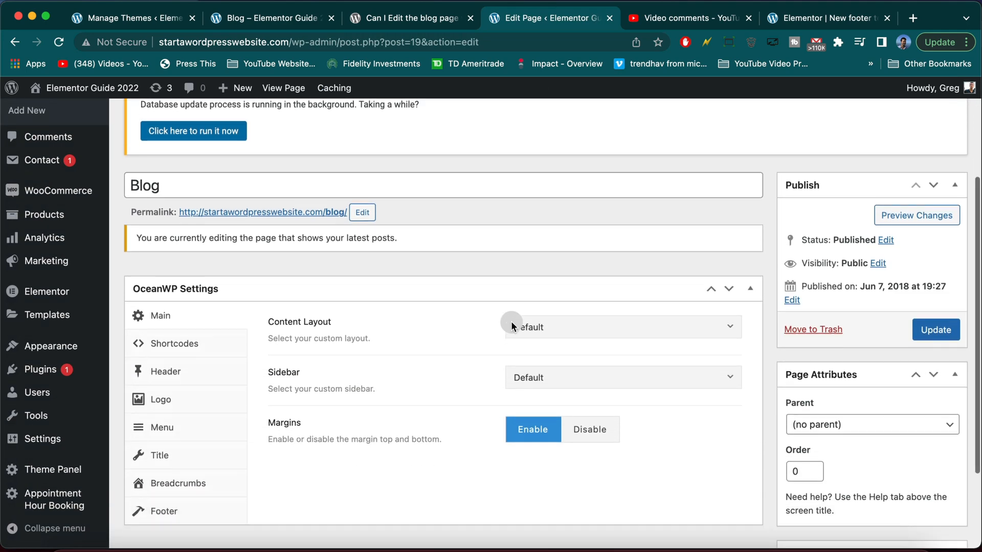
scroll("down", 3)
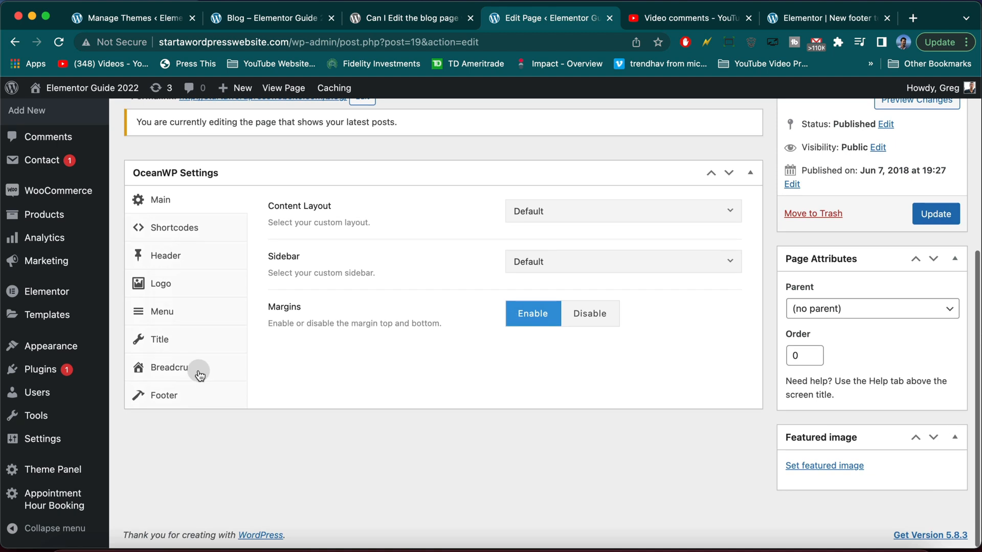
- Assign 'New footer template for youtubers' as the Blog page's footer, update it and view the page
left_click(163, 395)
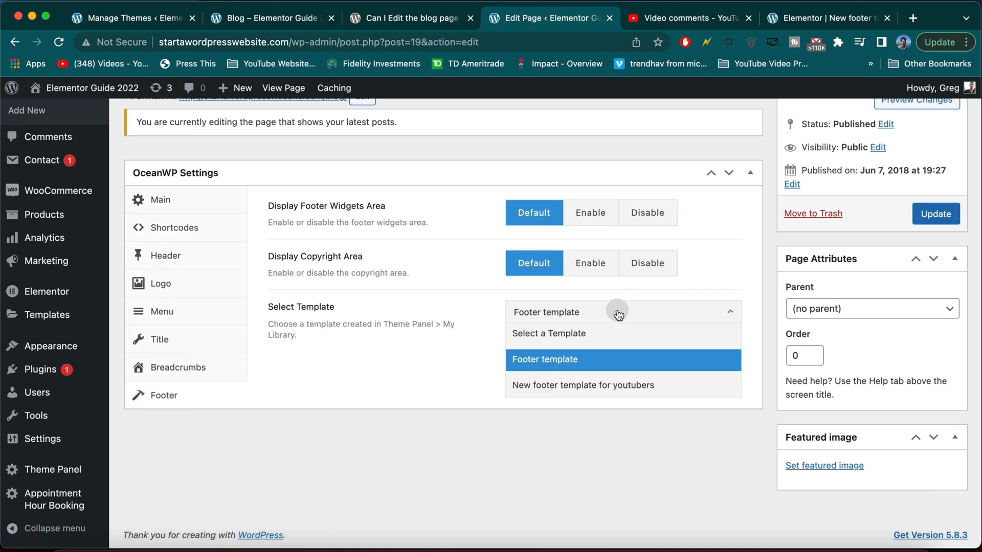
left_click(583, 385)
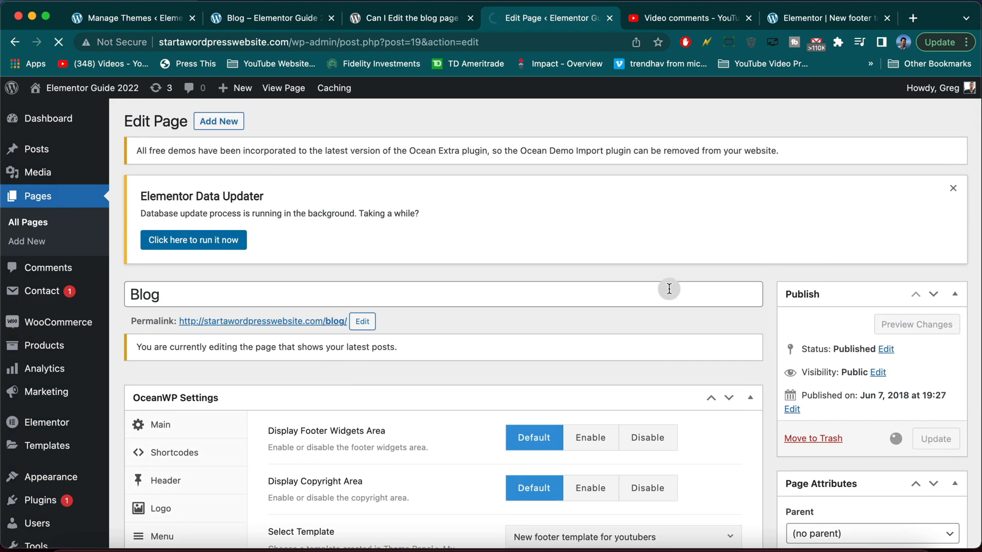
left_click(934, 439)
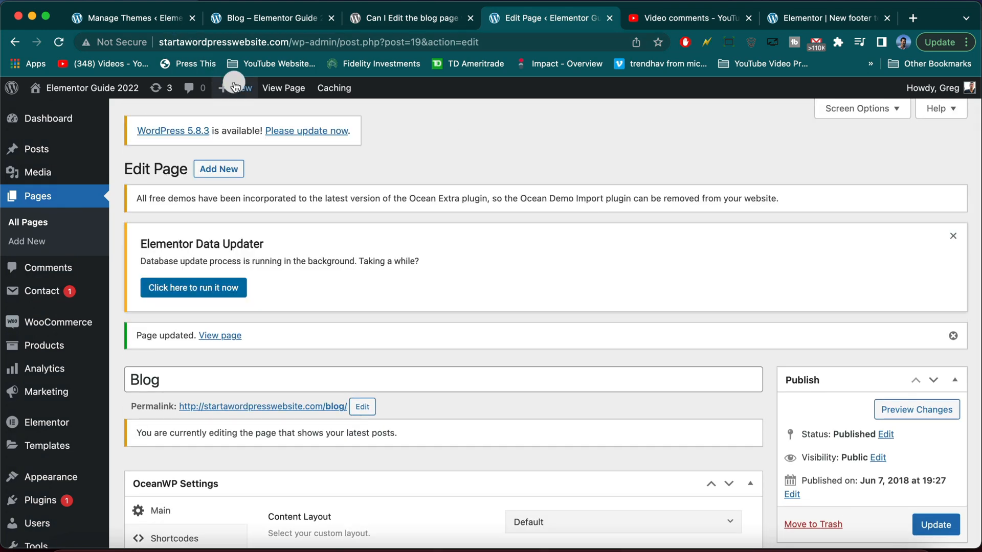
left_click(283, 88)
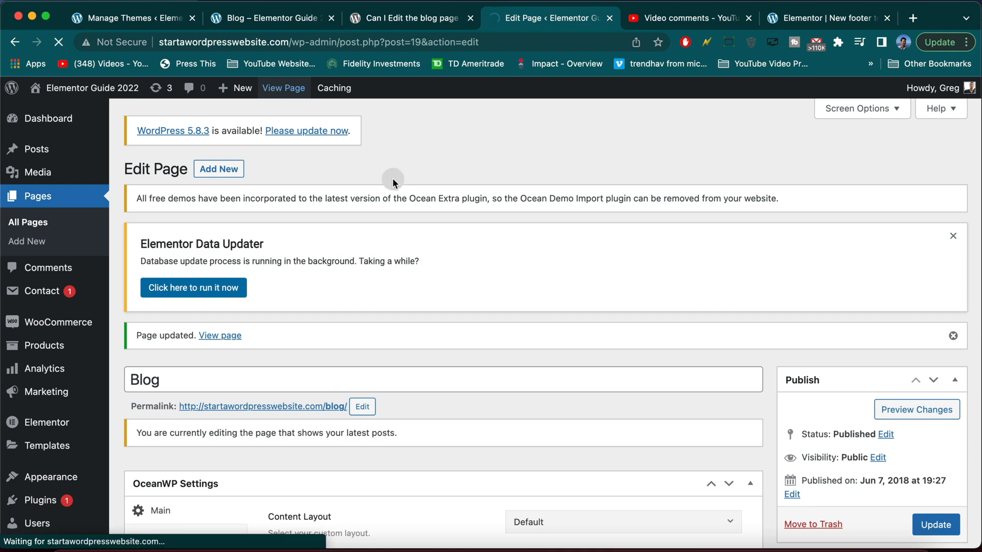
- Scroll the live Blog page down to its new footer with message, video, button and forest image
left_click(284, 88)
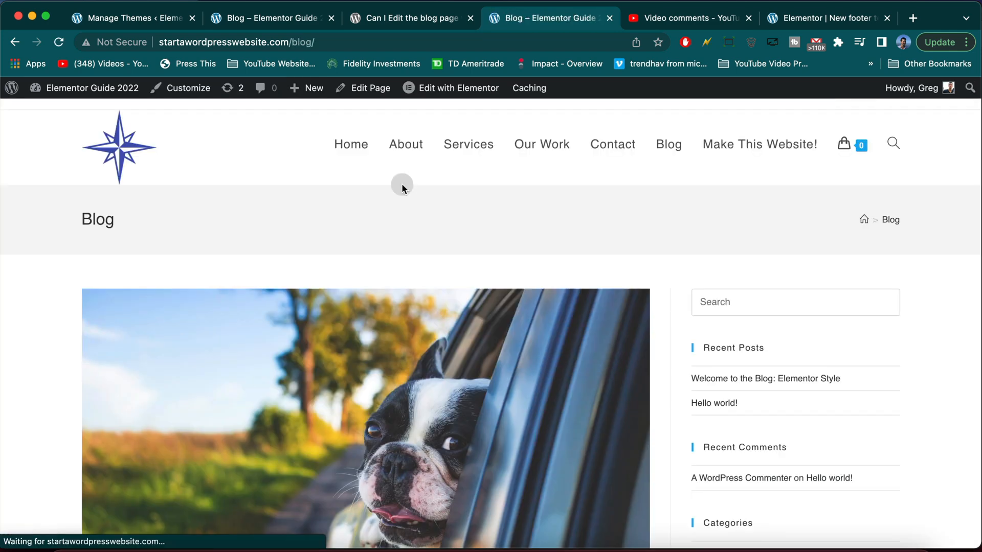
scroll("down", 3)
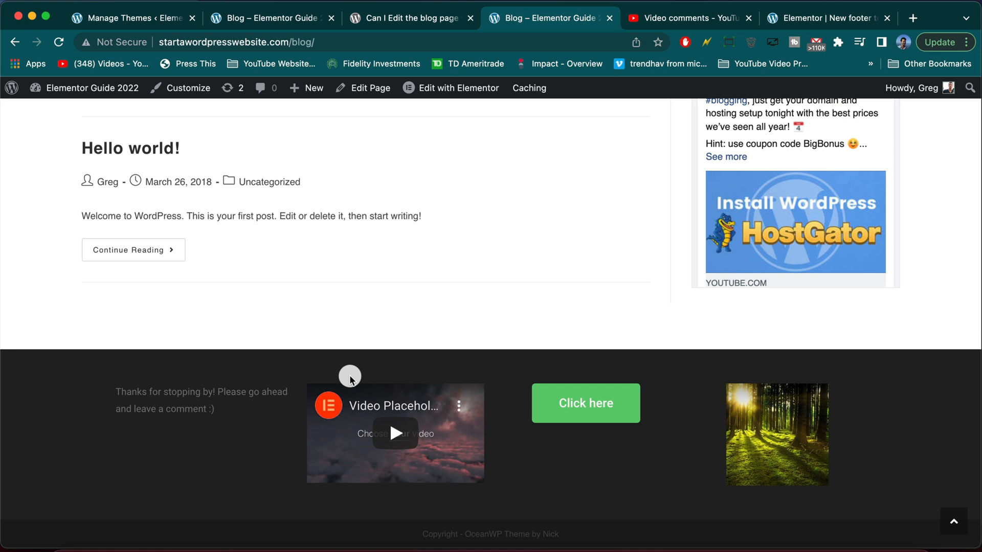
mouse_move(512, 542)
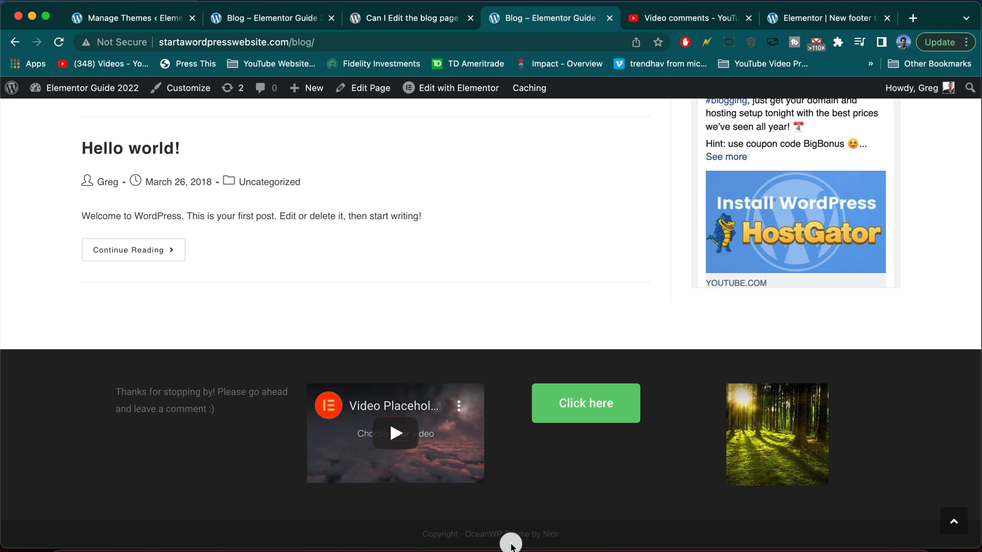
mouse_move(460, 392)
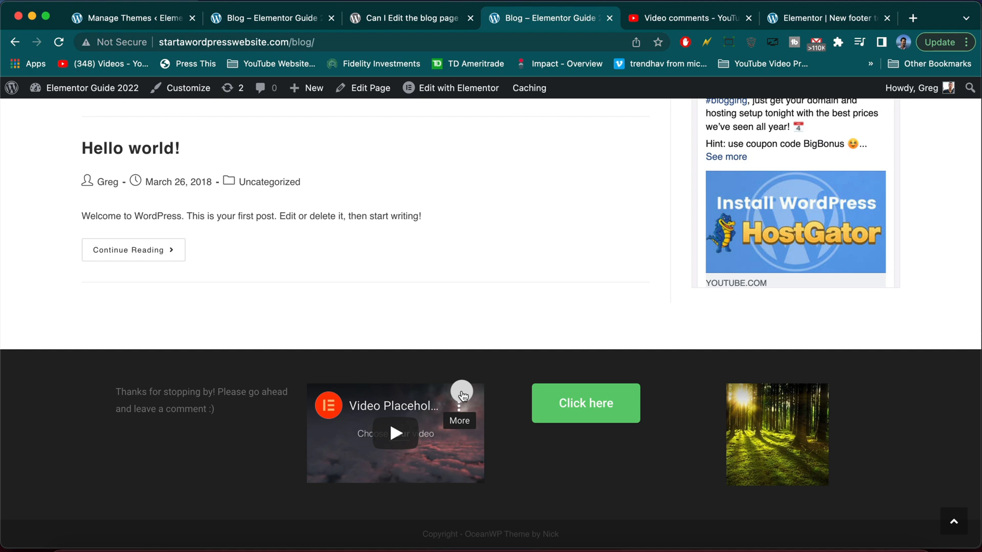
mouse_move(679, 409)
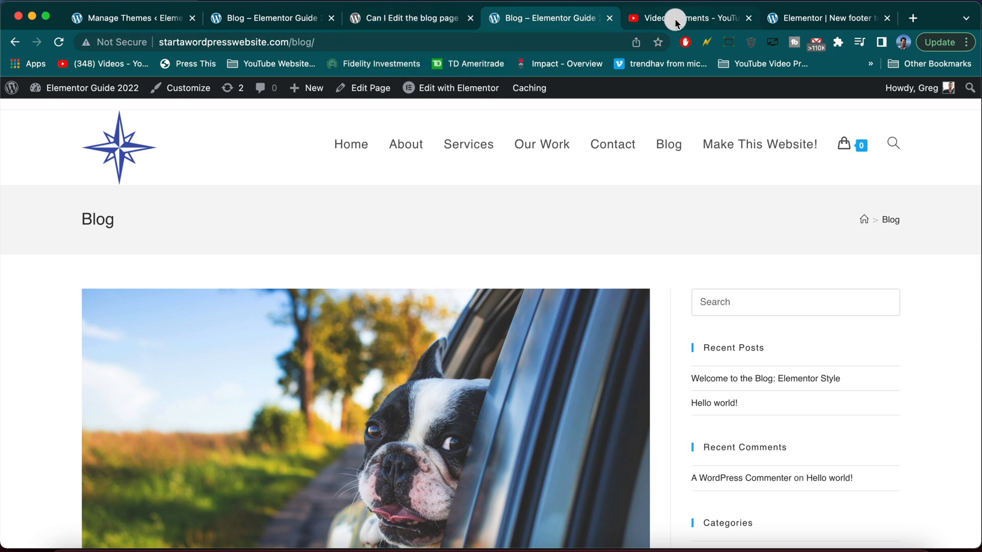
left_click(688, 17)
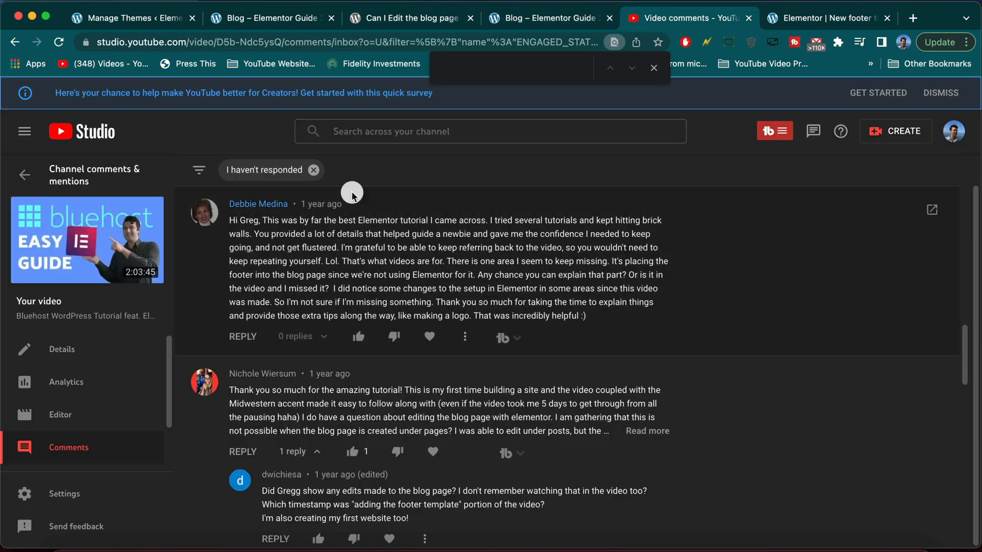
mouse_move(487, 298)
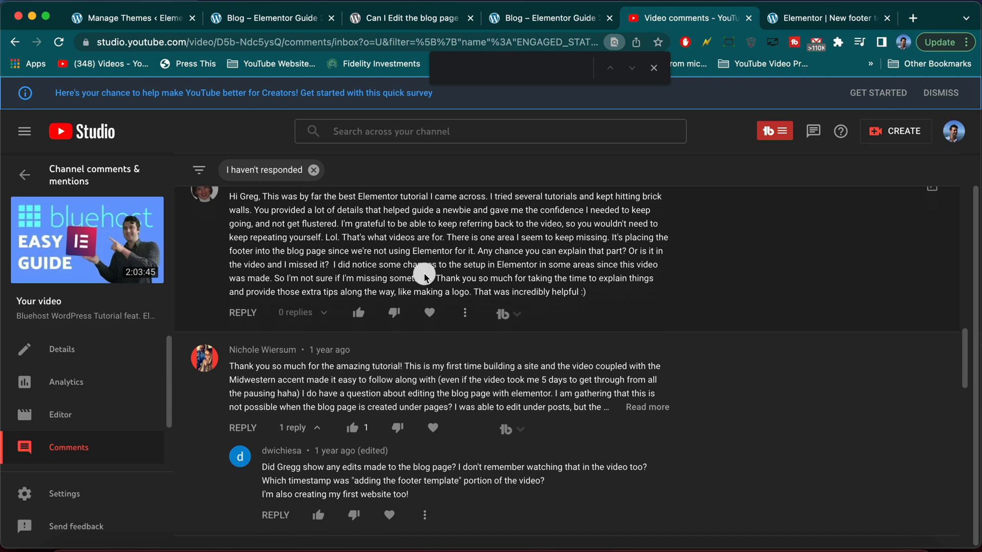
scroll("down", 3)
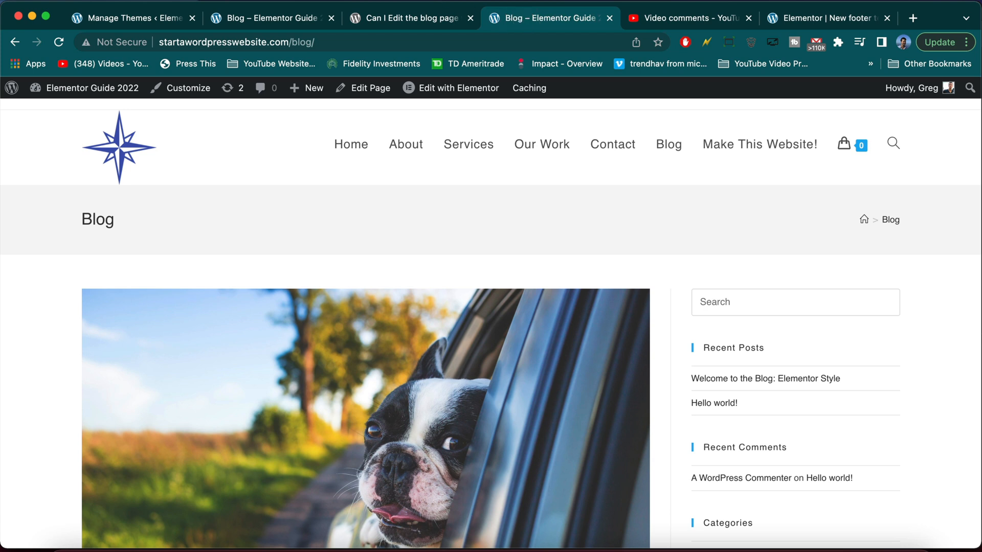
mouse_move(540, 17)
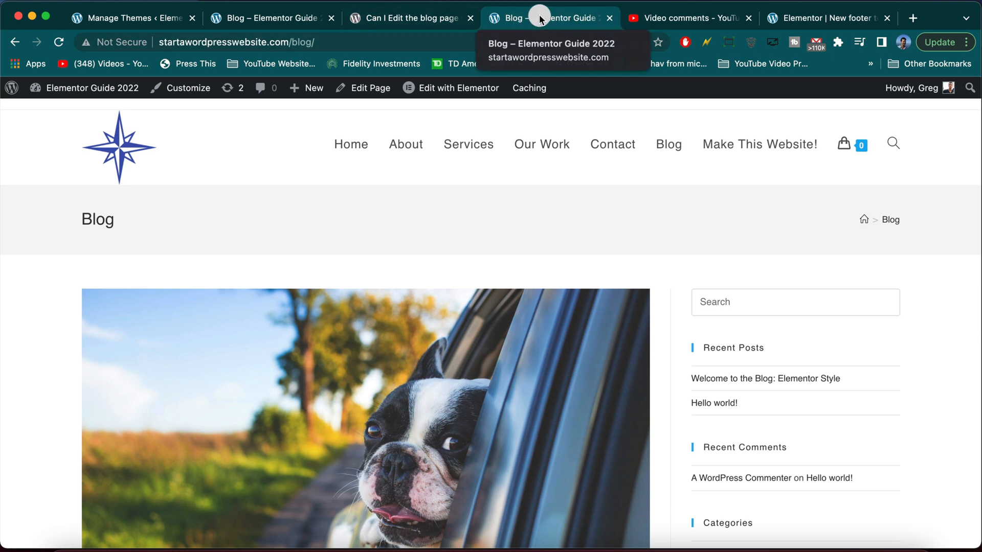
mouse_move(270, 18)
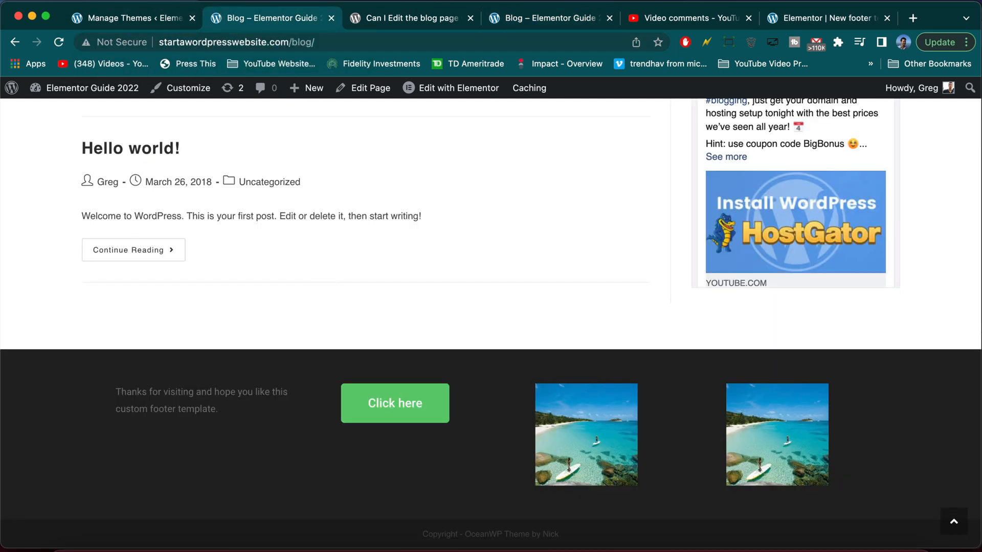
- Read the 'Can I Edit the blog page' forum thread to its closed notice and return to the question
left_click(410, 18)
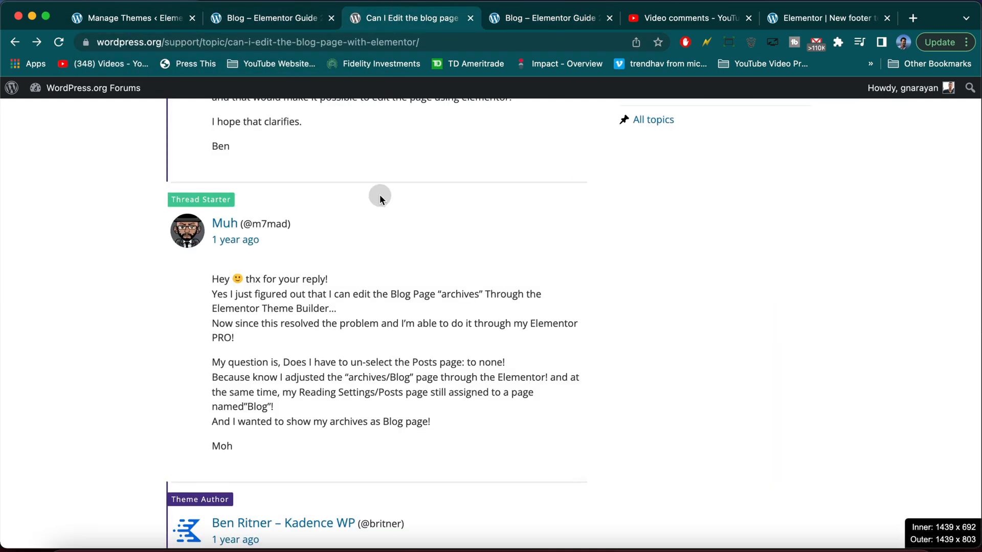
scroll("up", 3)
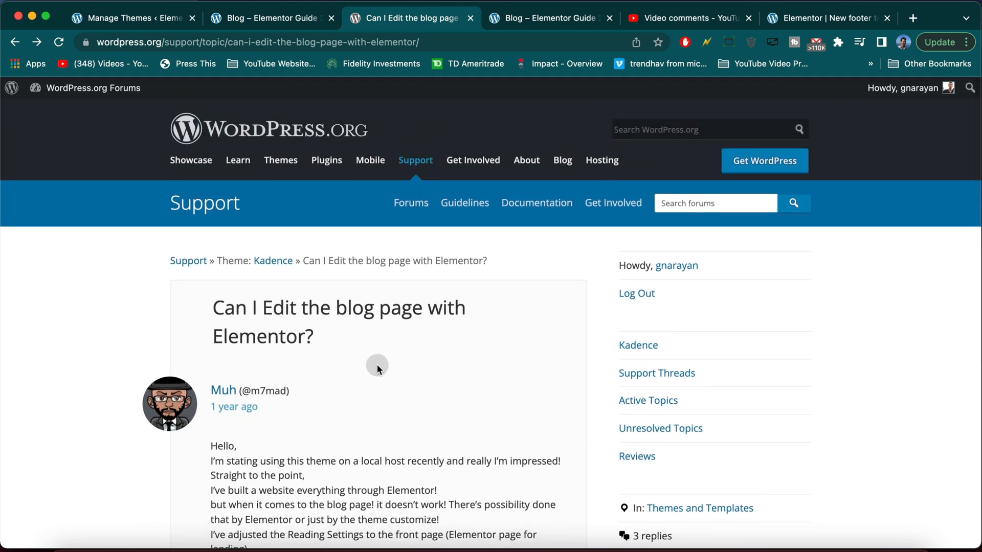
scroll("down", 3)
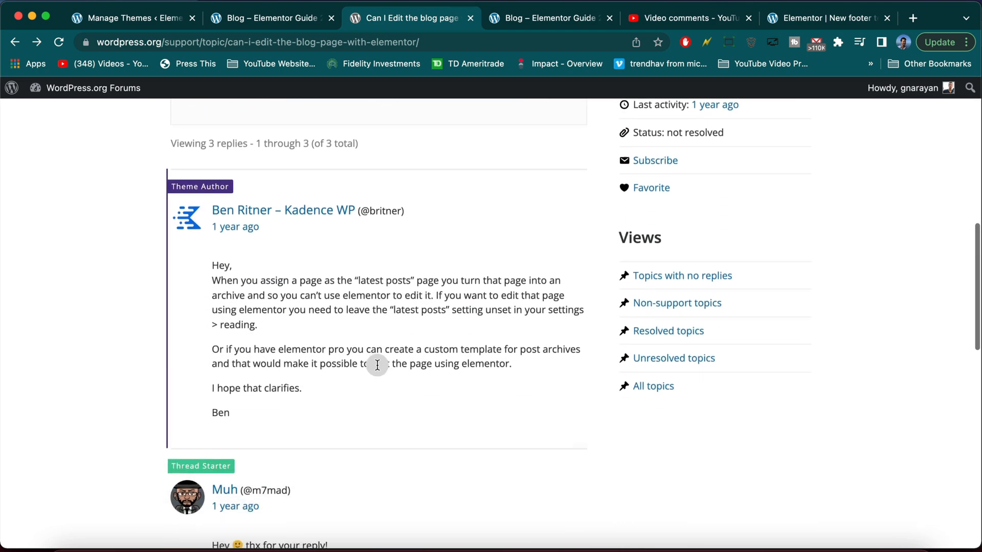
scroll("down", 3)
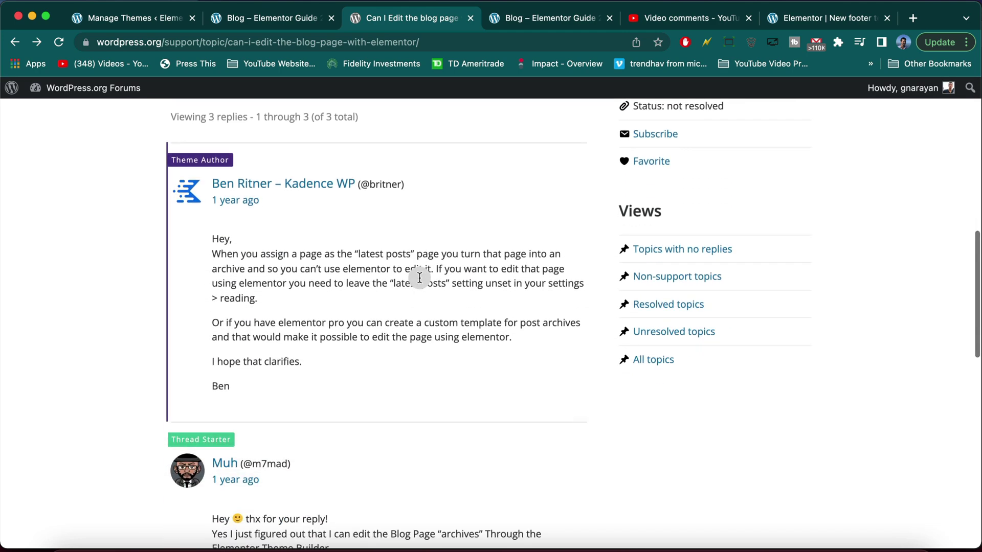
scroll("down", 3)
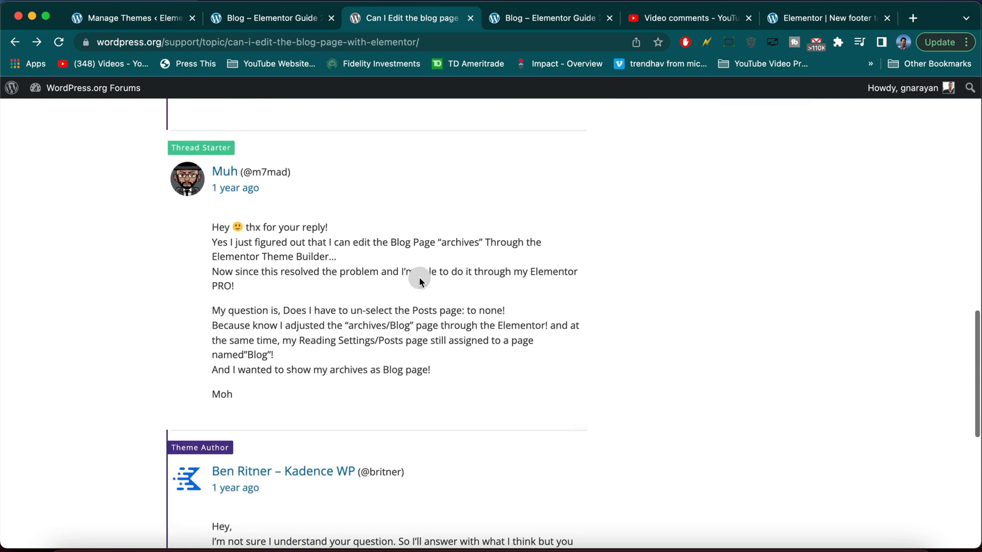
scroll("down", 3)
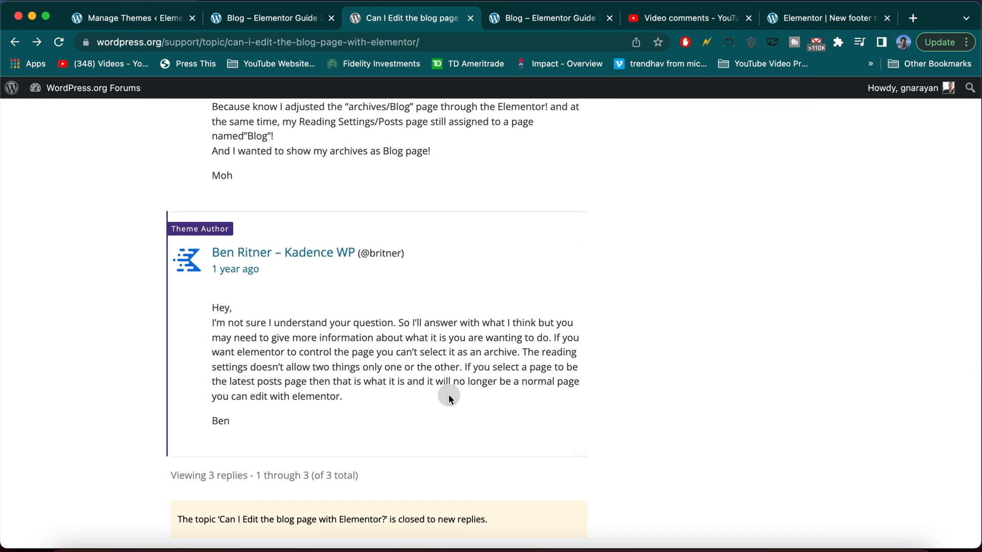
mouse_move(219, 489)
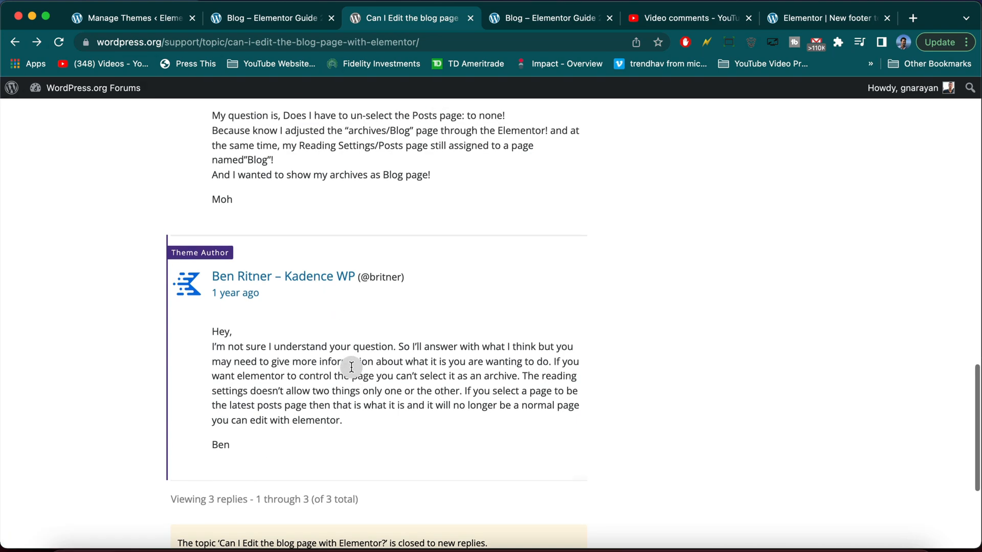
scroll("down", 3)
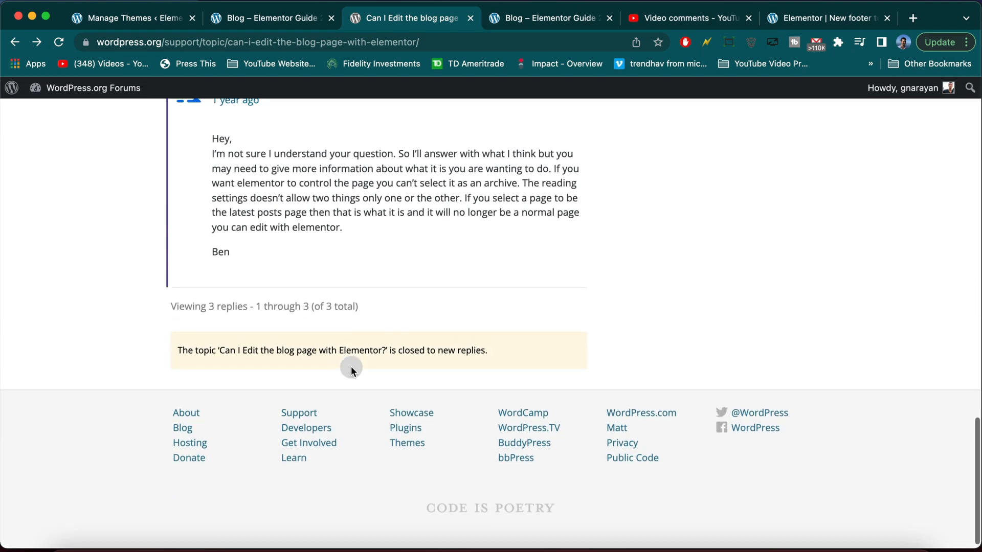
scroll("up", 3)
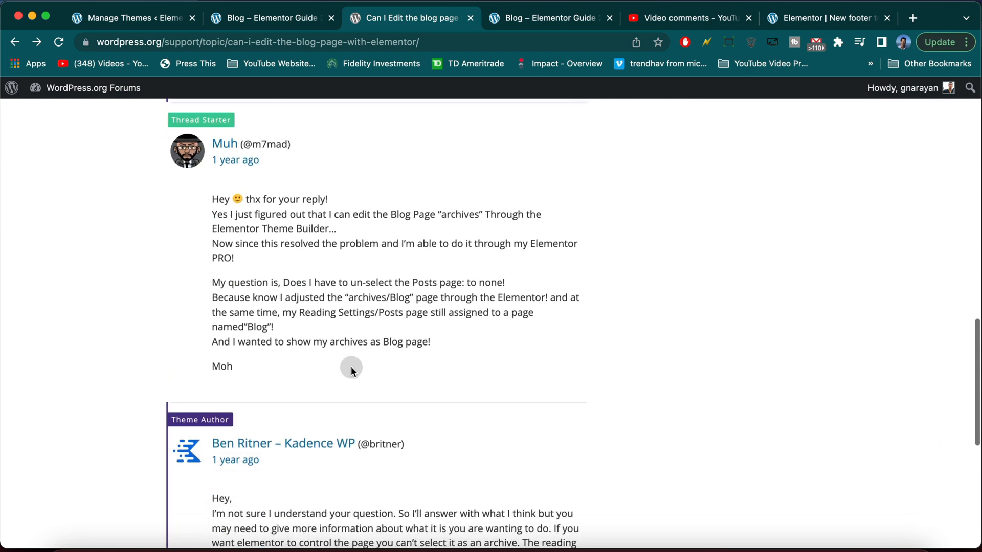
scroll("down", 3)
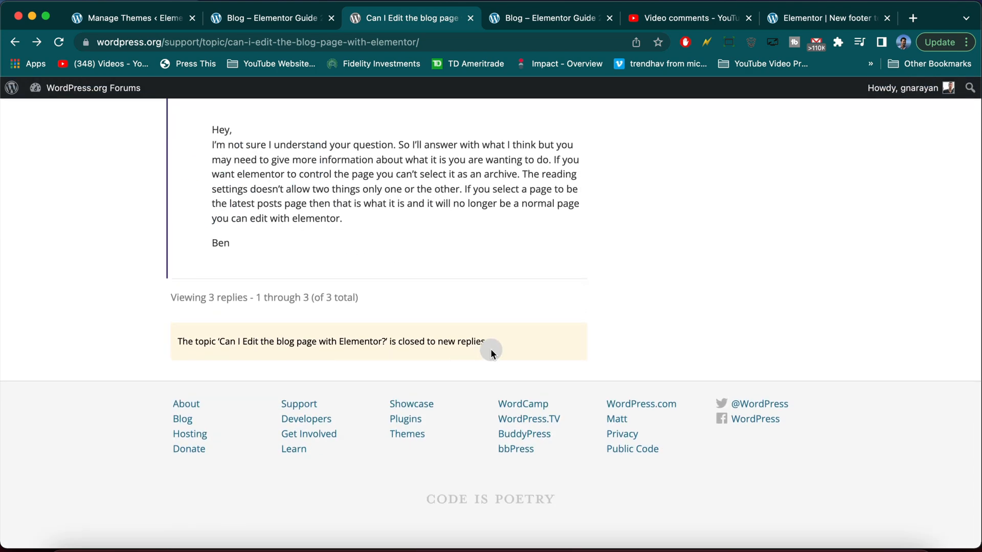
mouse_move(239, 341)
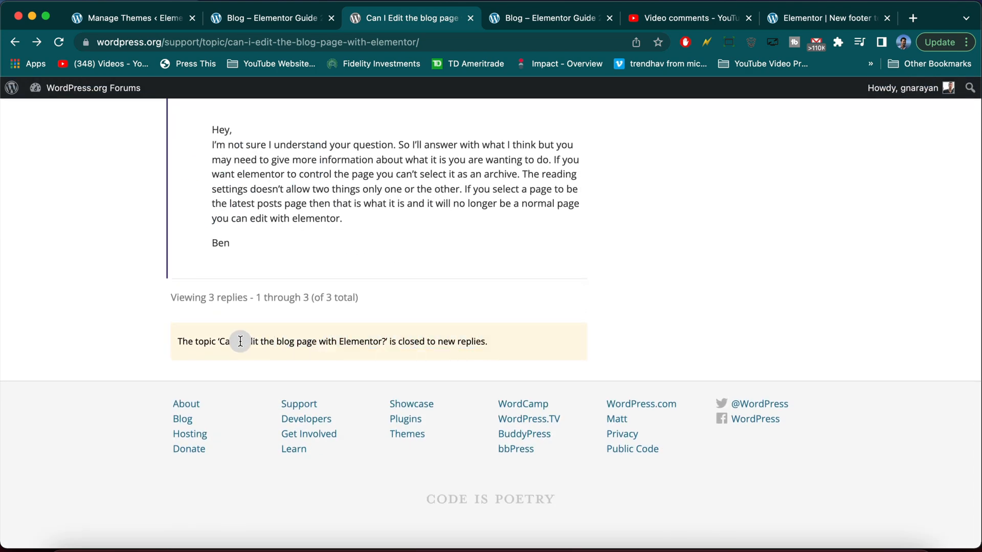
scroll("up", 3)
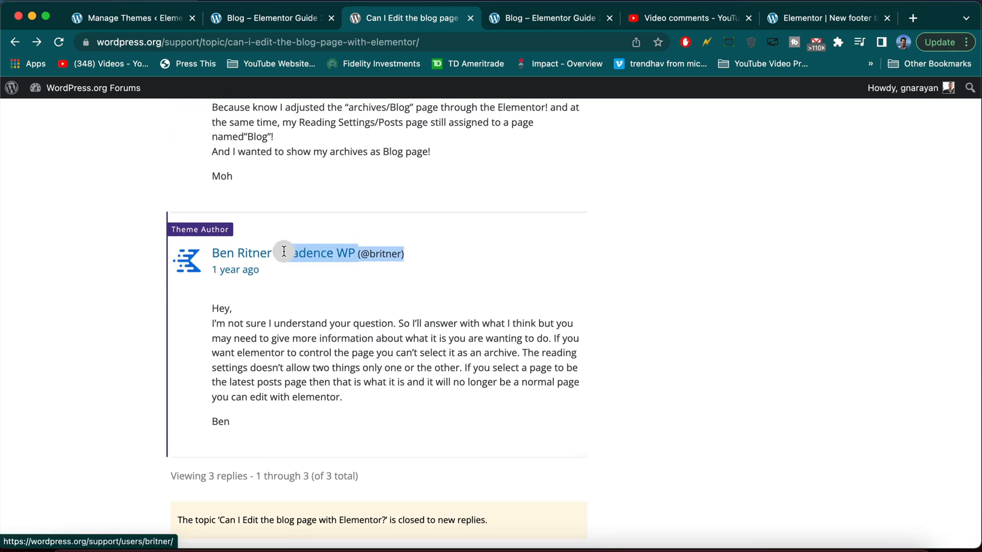
scroll("up", 3)
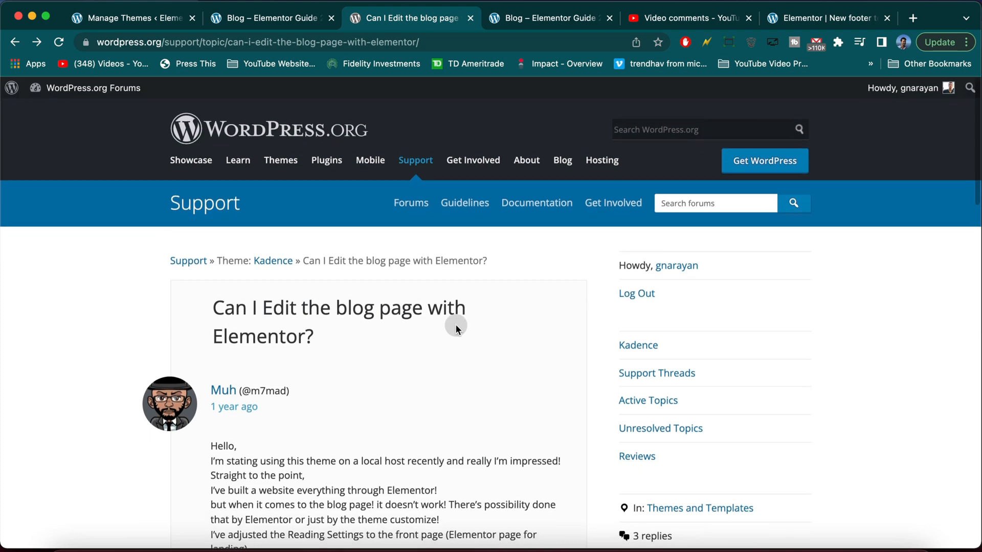
mouse_move(339, 255)
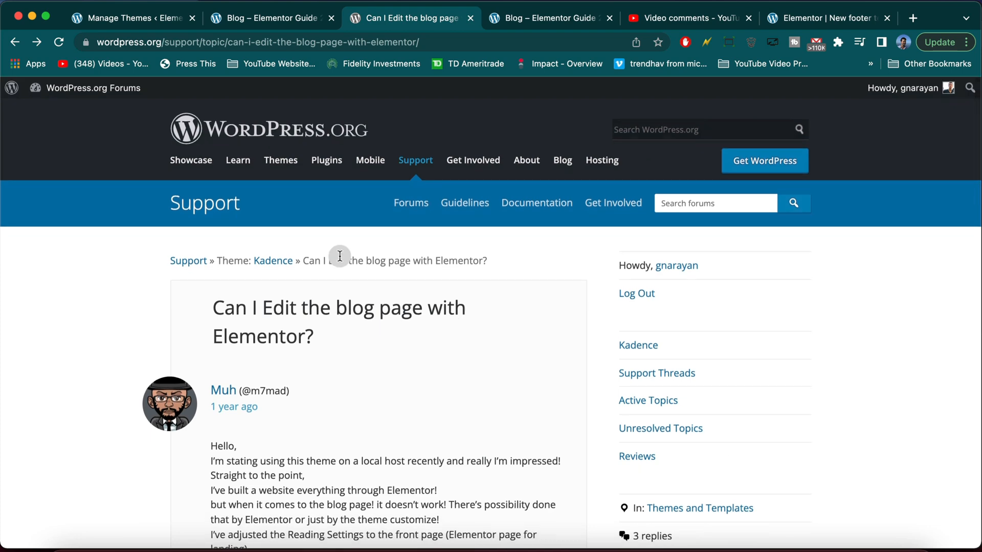